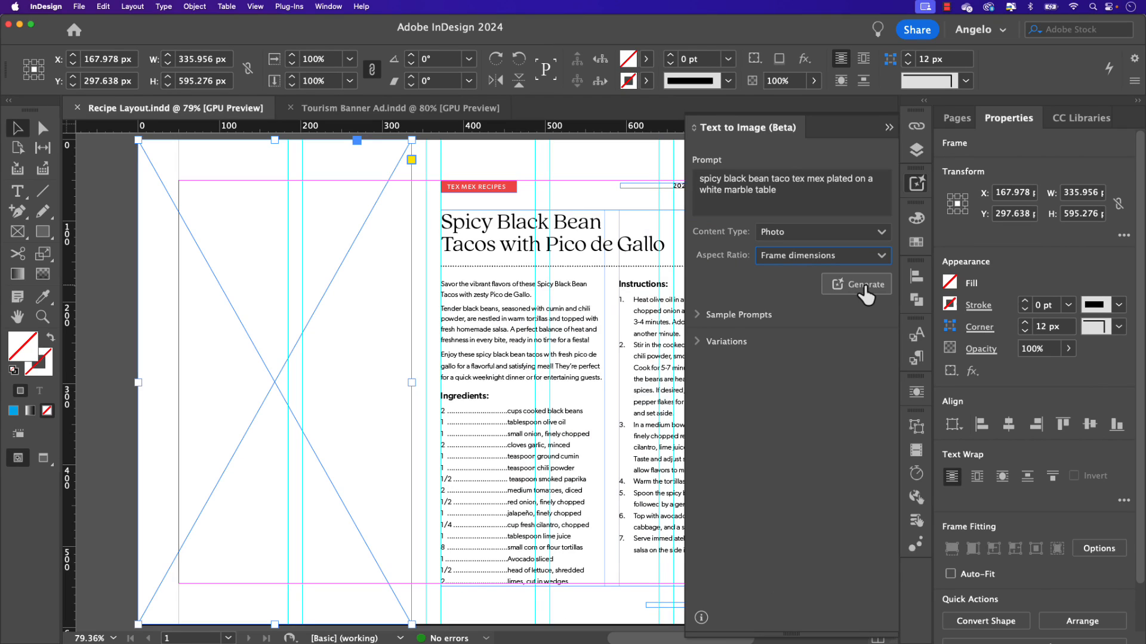
Step: Generate the vintage camper desert art and try other variations in the banner frame
left_click(863, 284)
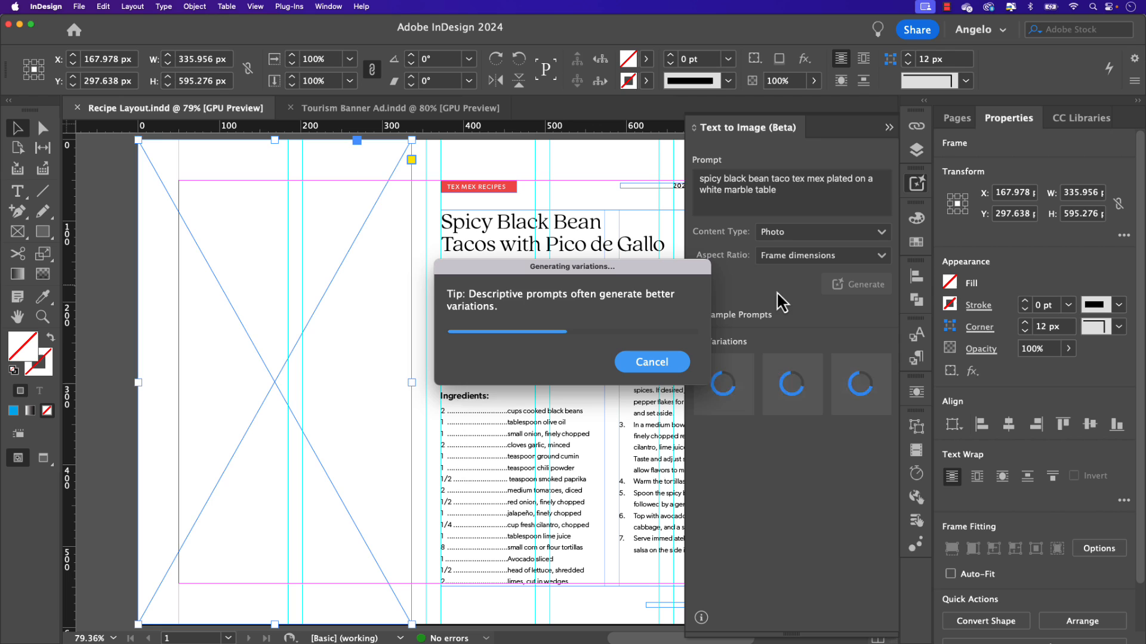
left_click(400, 108)
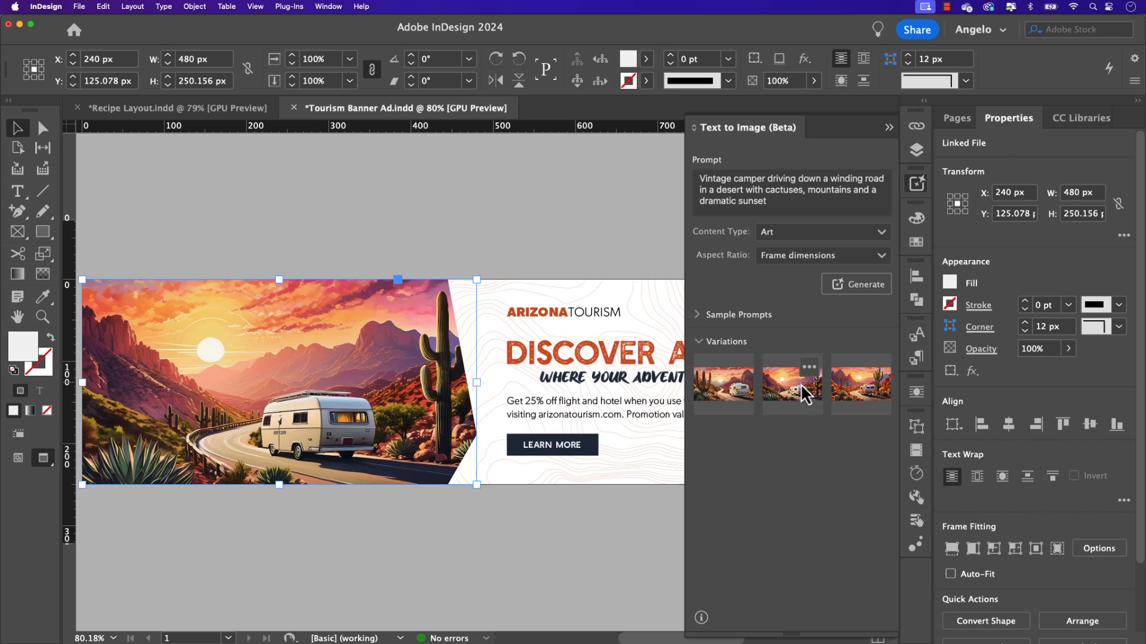
left_click(791, 384)
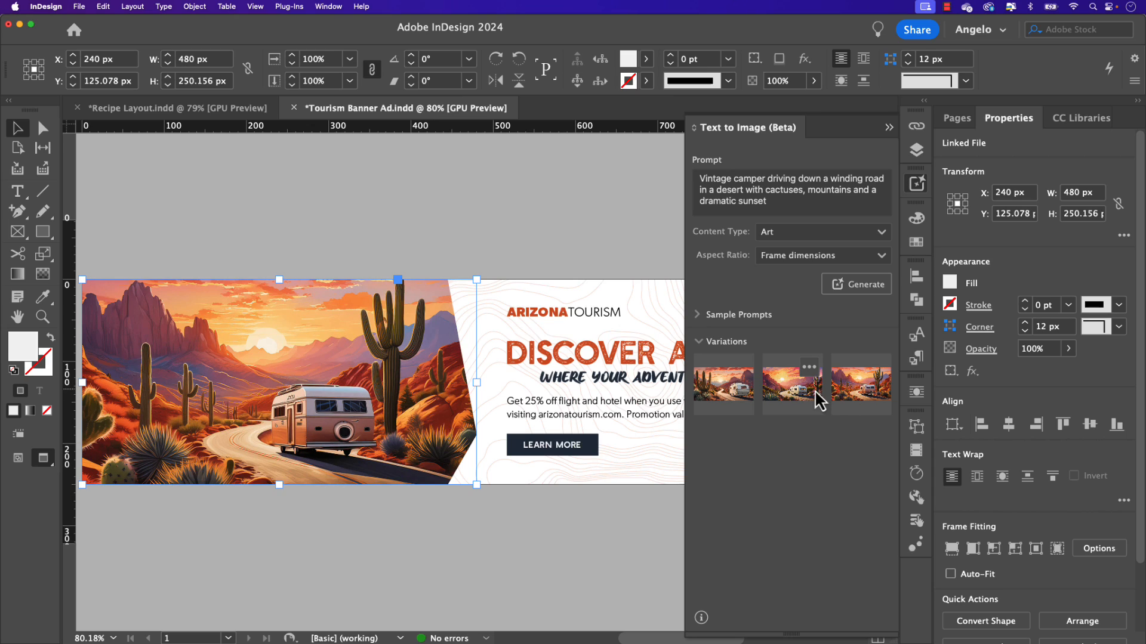
left_click(175, 107)
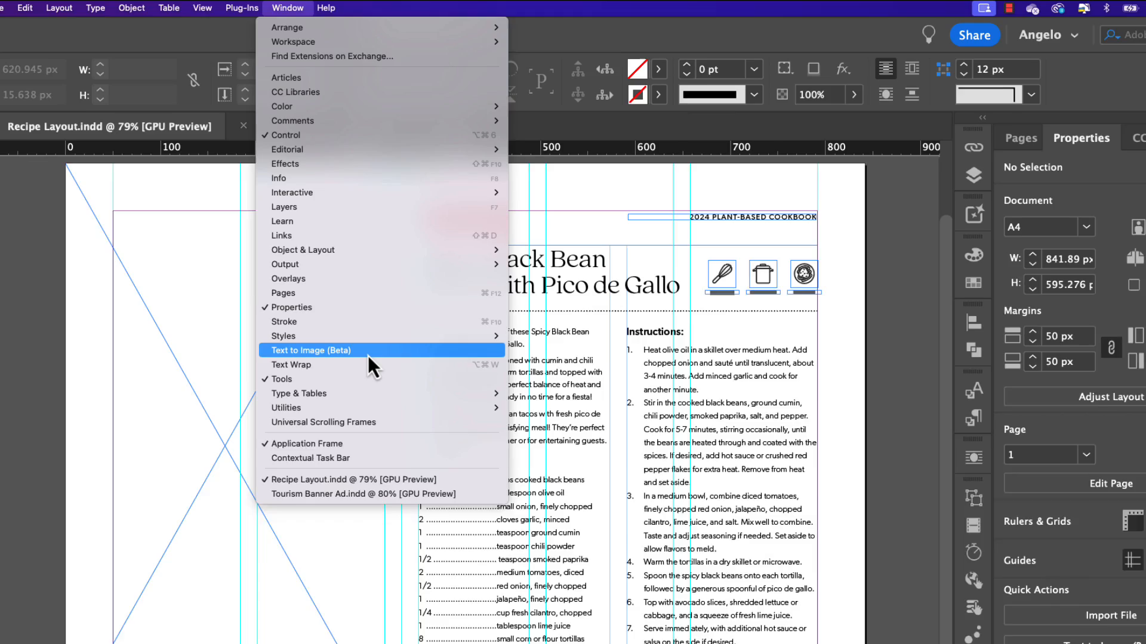
Step: Open Text to Image (Beta) and select the empty placeholder frame on the recipe page
left_click(312, 350)
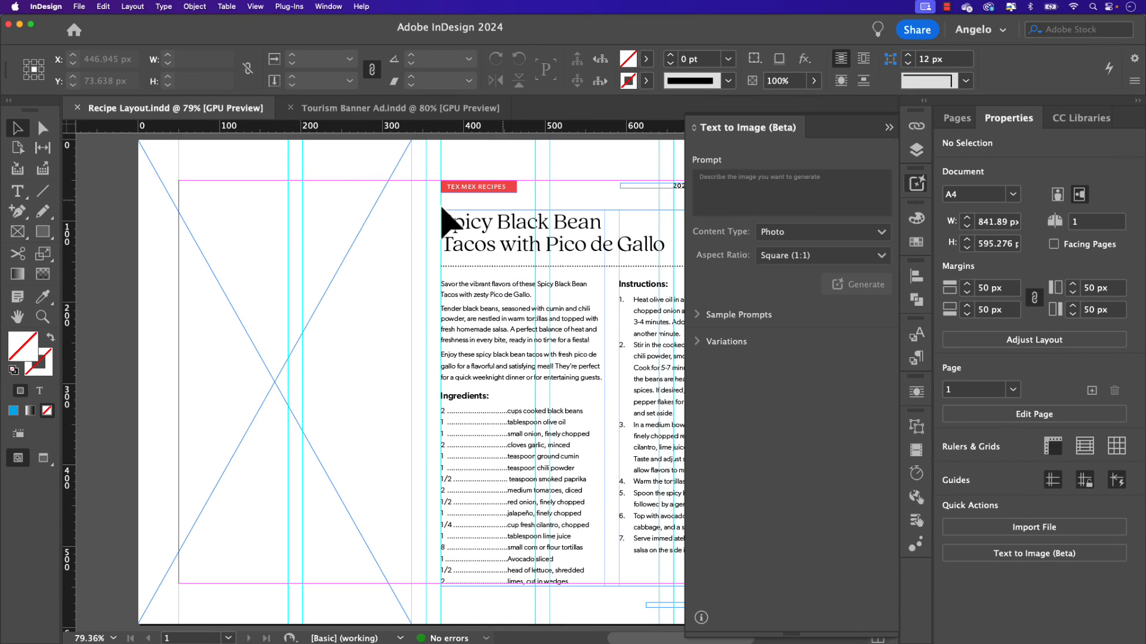
left_click(398, 227)
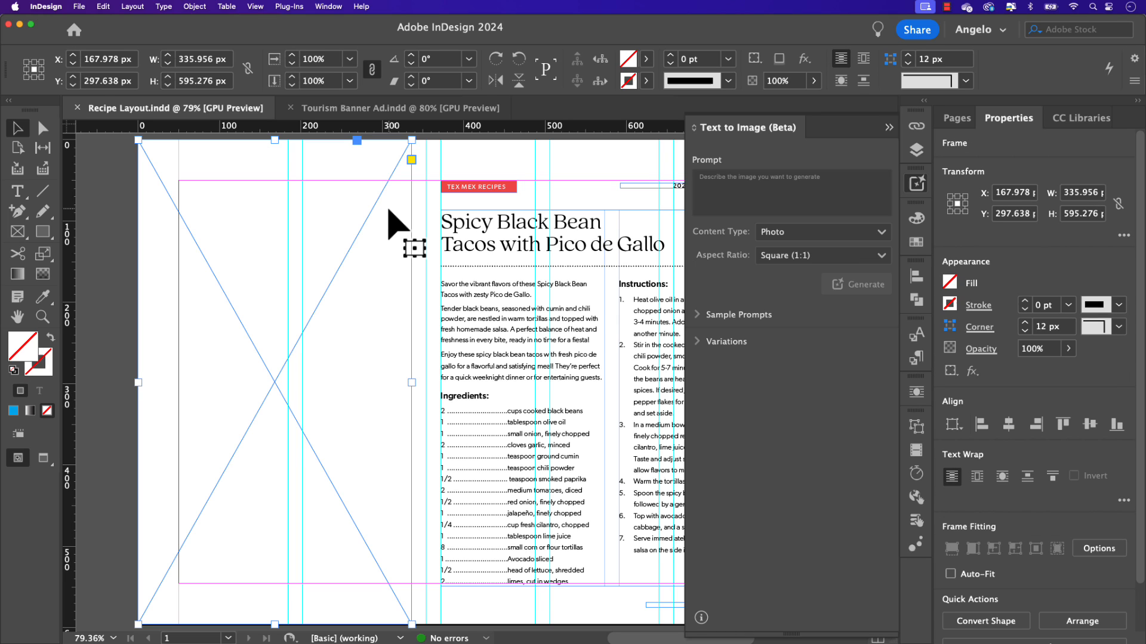
mouse_move(507, 254)
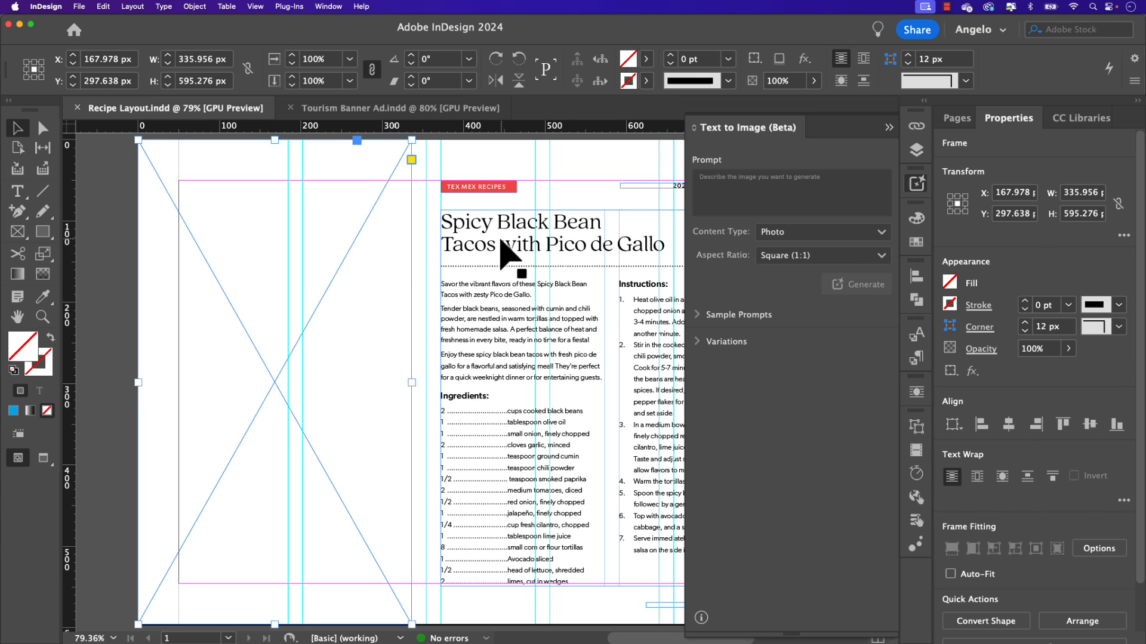
mouse_move(533, 274)
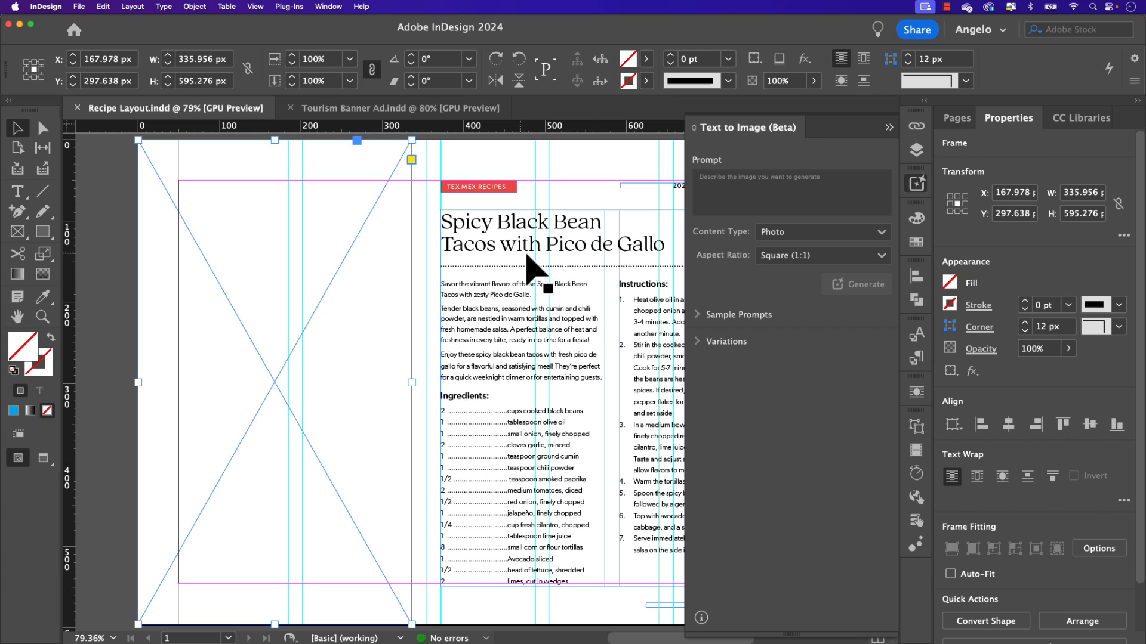
mouse_move(595, 281)
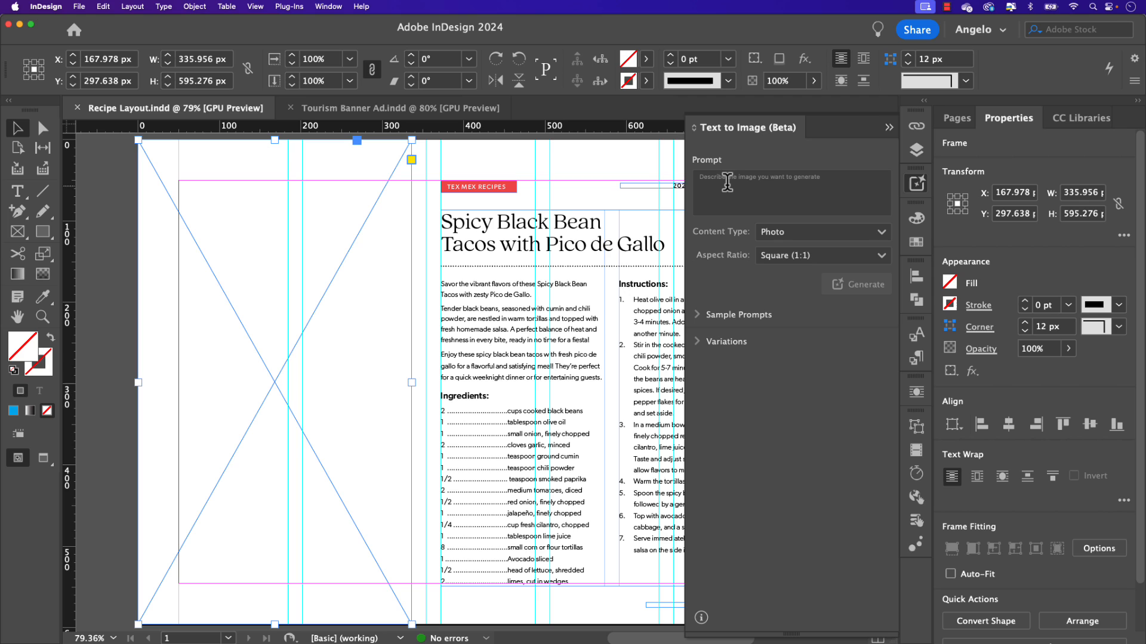
Step: Enter 'spicy black bean taco tex mex plated on a white marble table', Photo, Frame dimensions
left_click(791, 192)
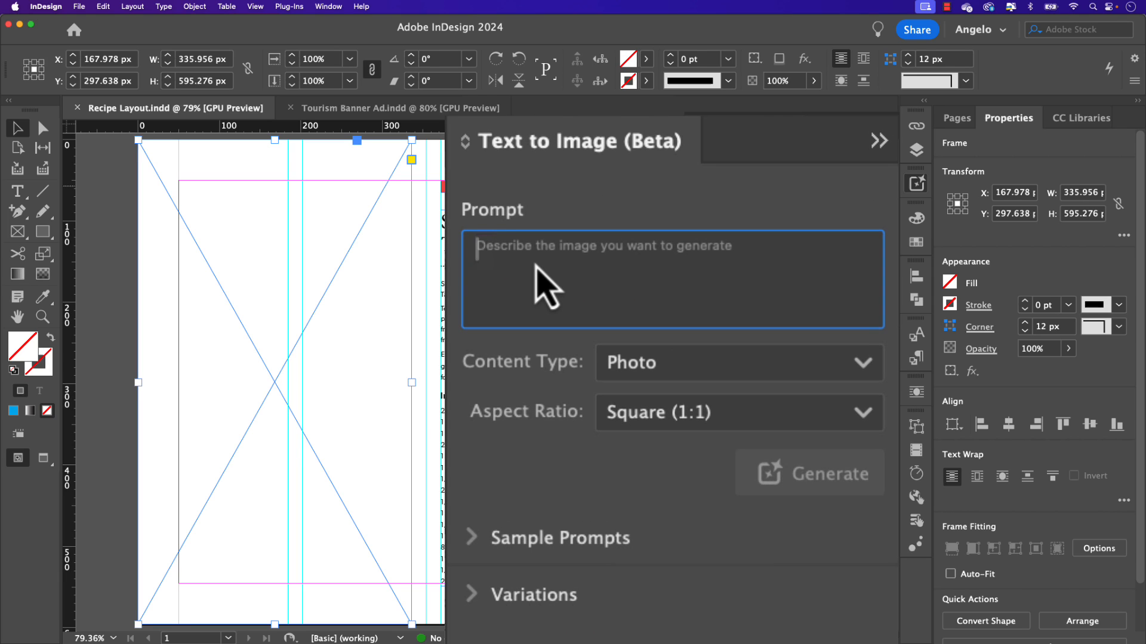
type("s")
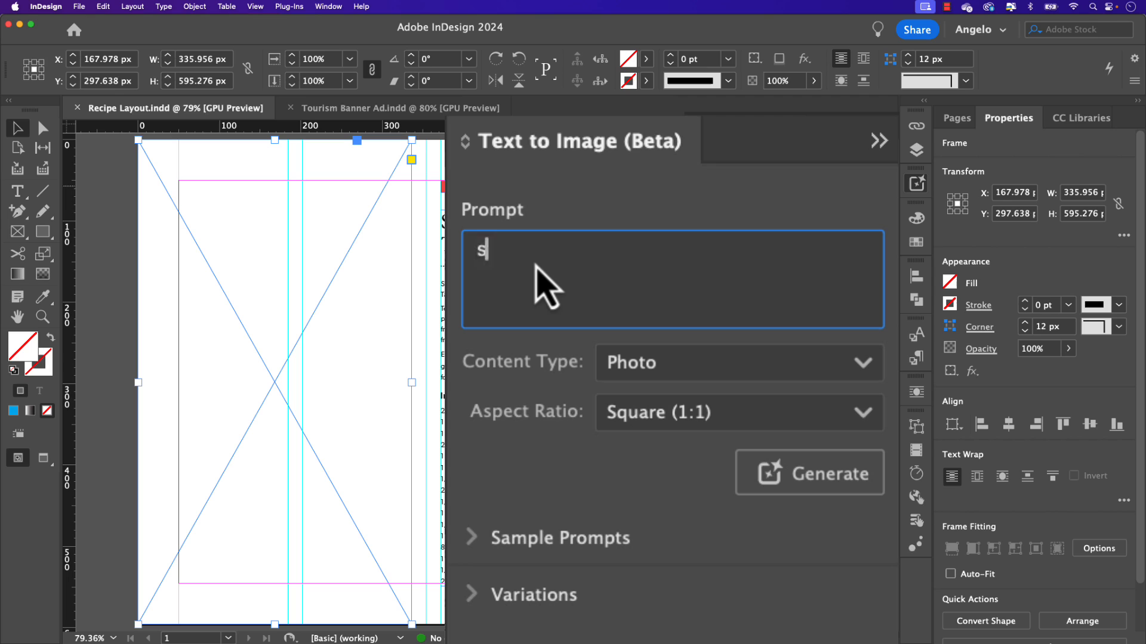
type("picy black be")
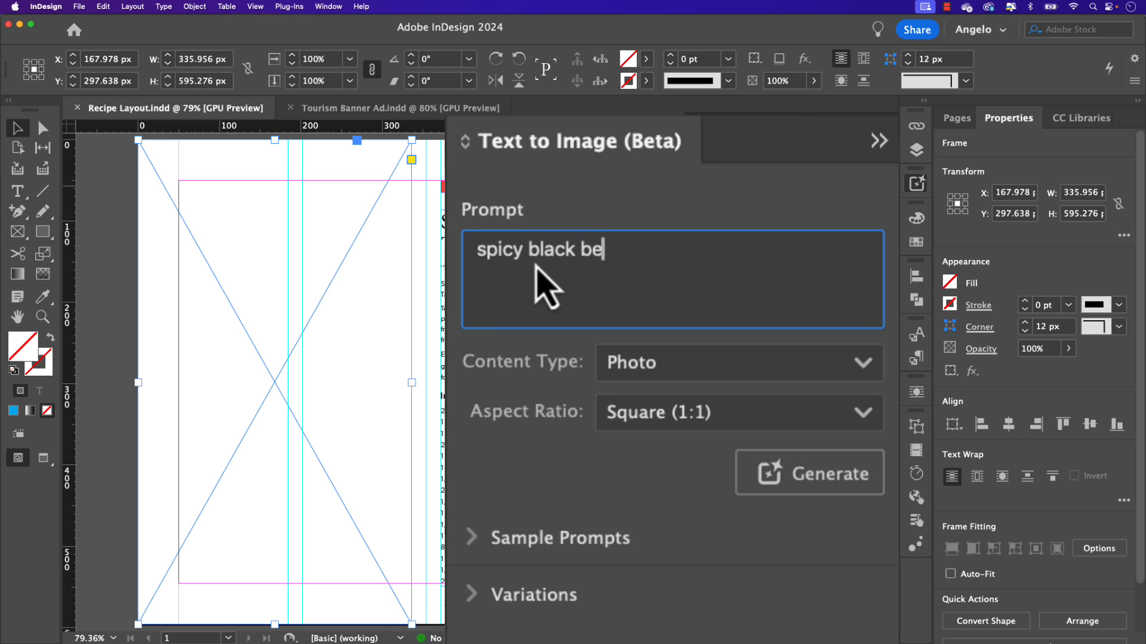
type("an taco tex")
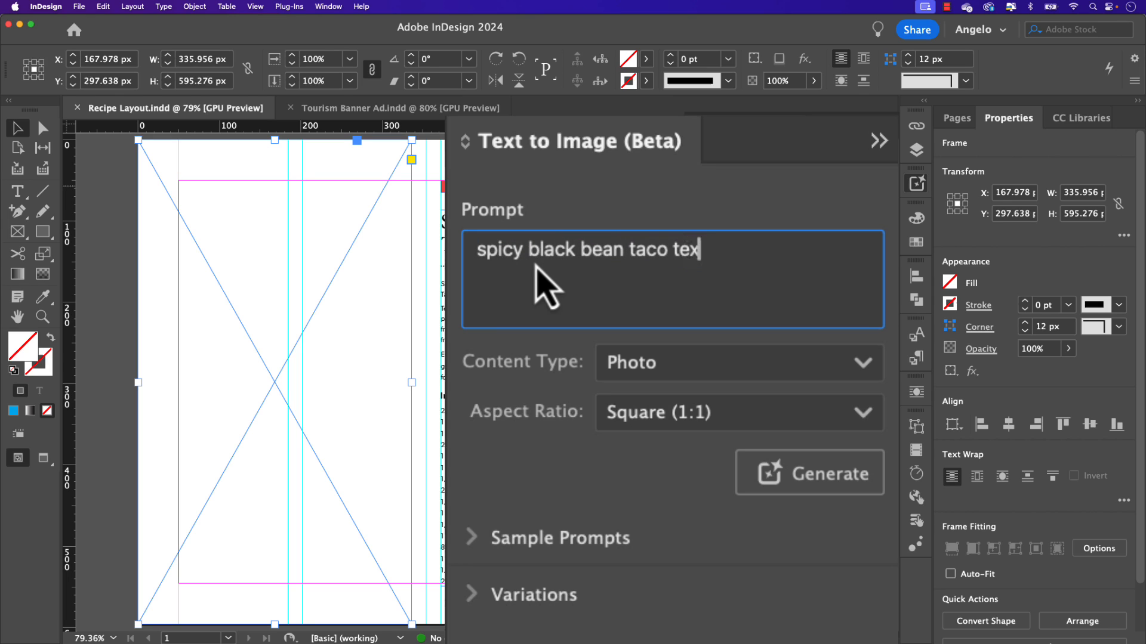
type("mex plated on")
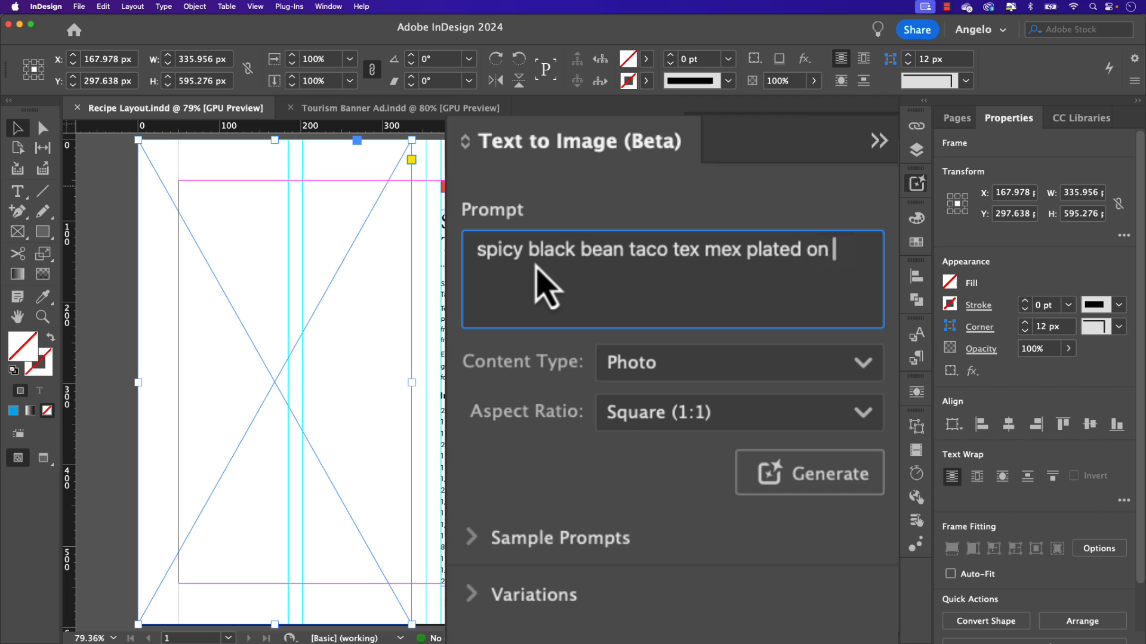
type("a white mara")
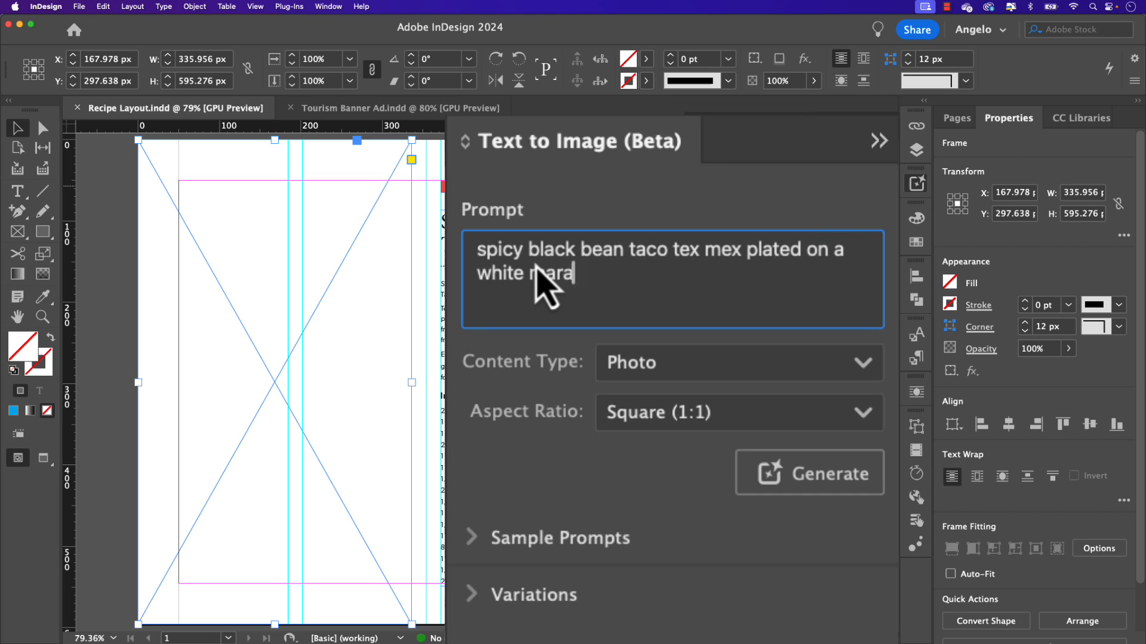
type("rble table")
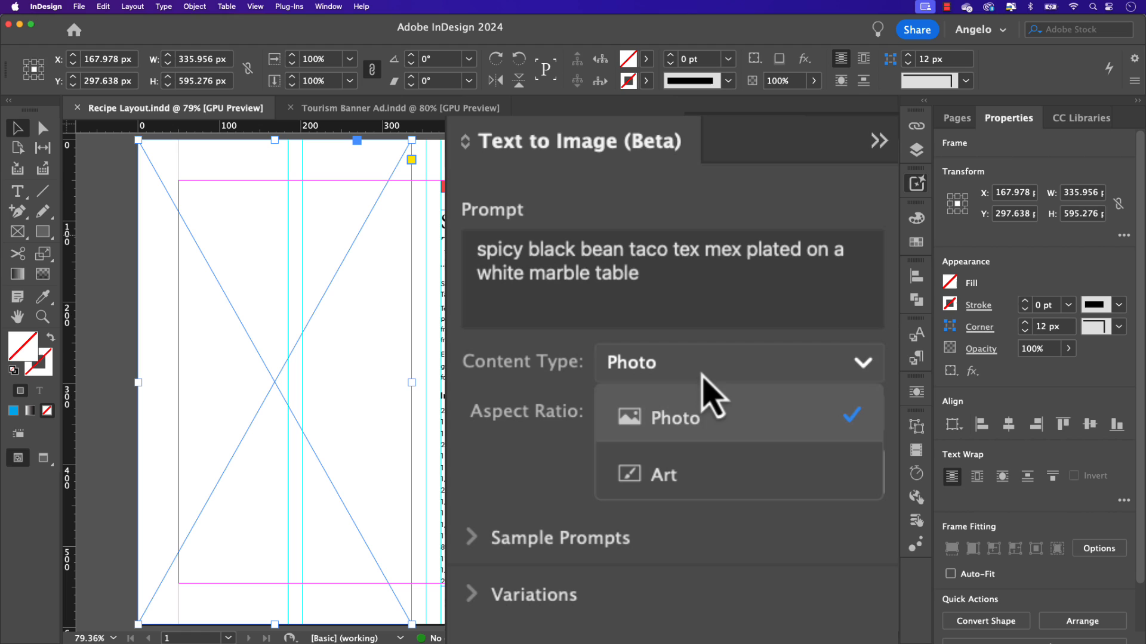
left_click(665, 418)
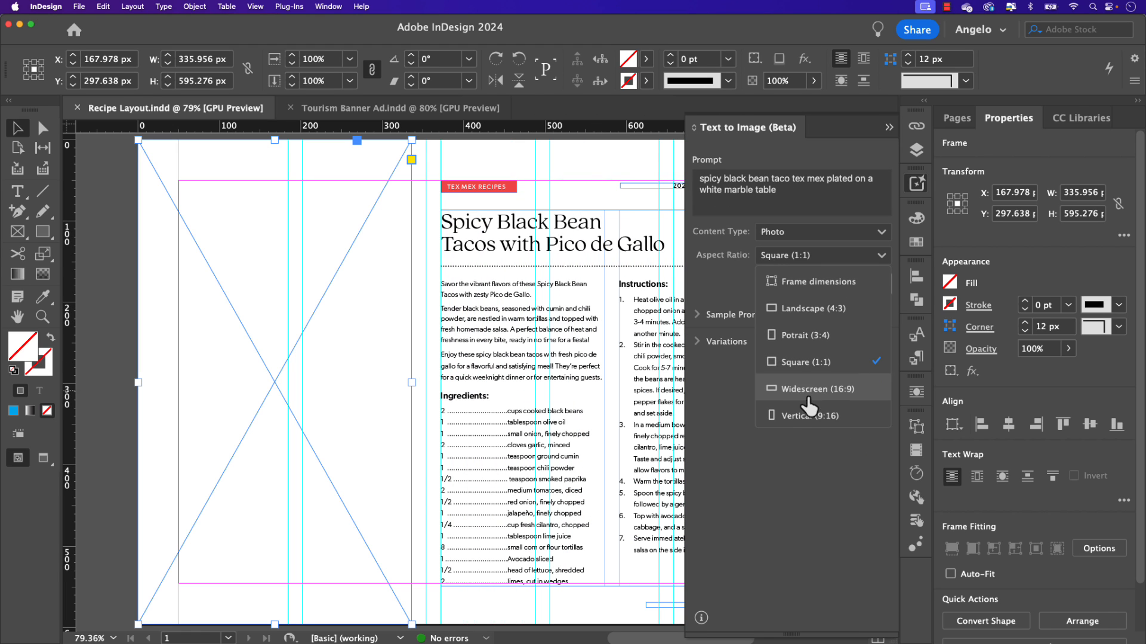
mouse_move(807, 282)
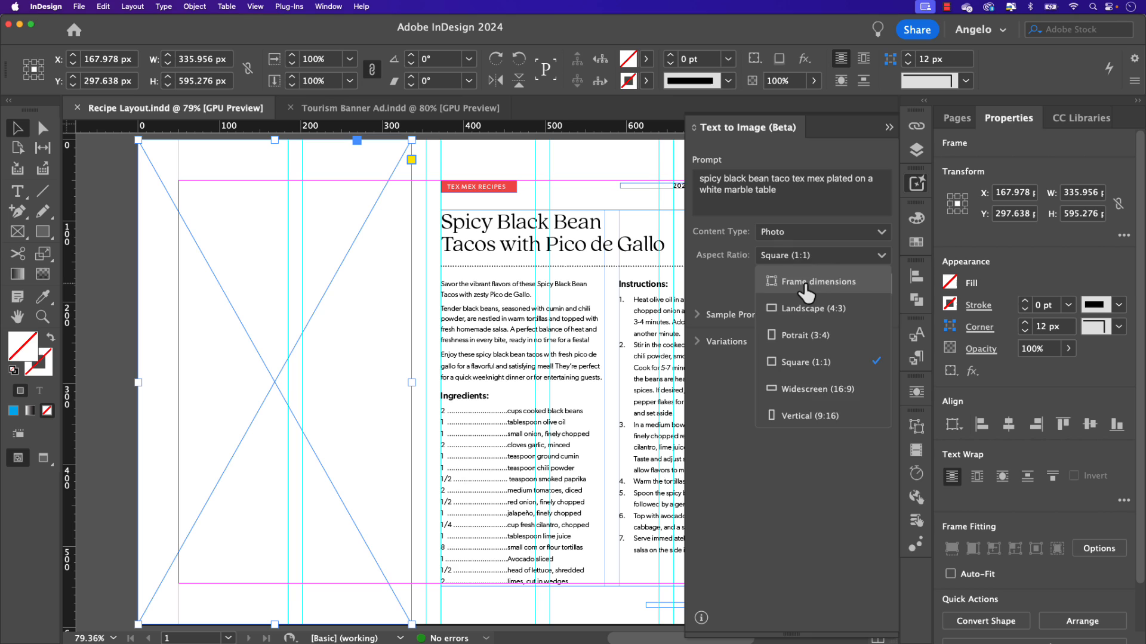
left_click(817, 281)
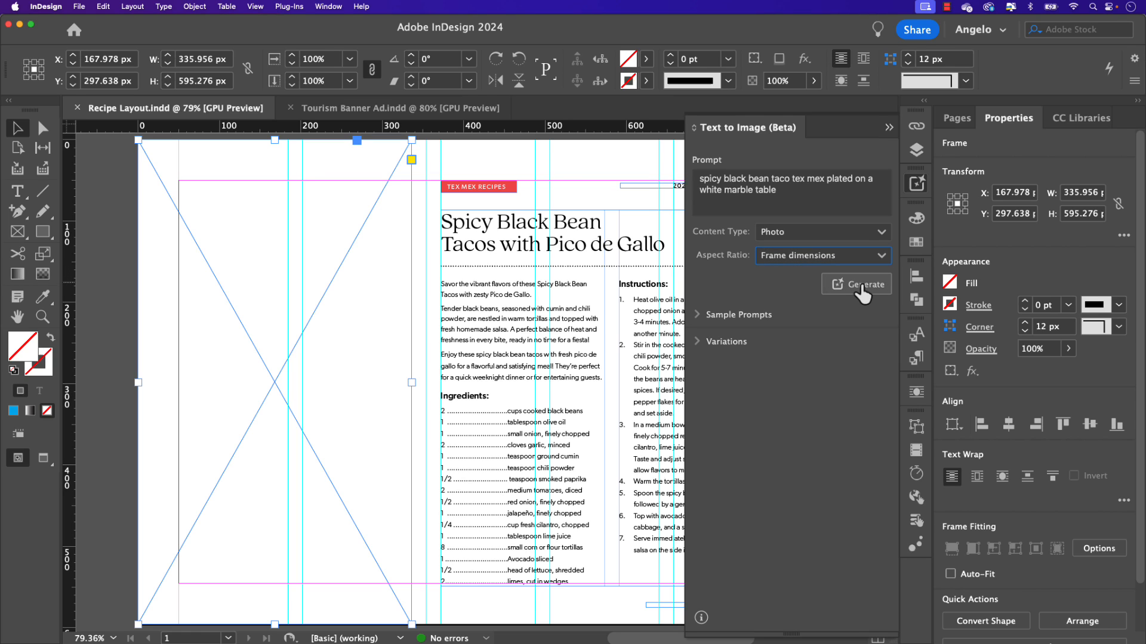
Step: Generate taco photos, generate more variations, and place the red chili taco variation
left_click(862, 285)
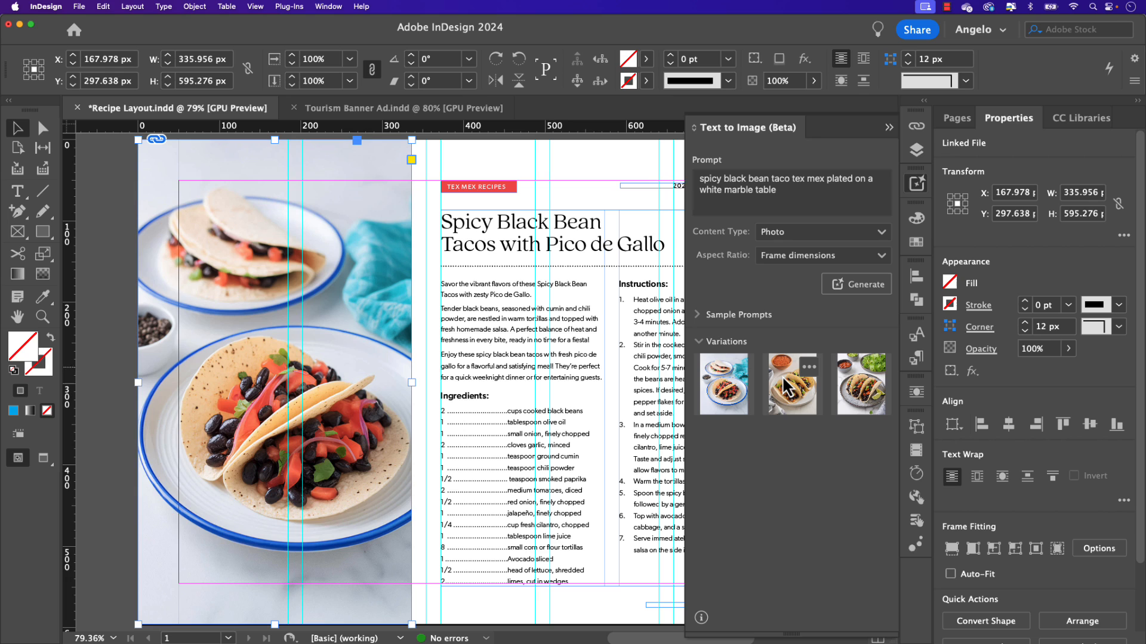
left_click(860, 383)
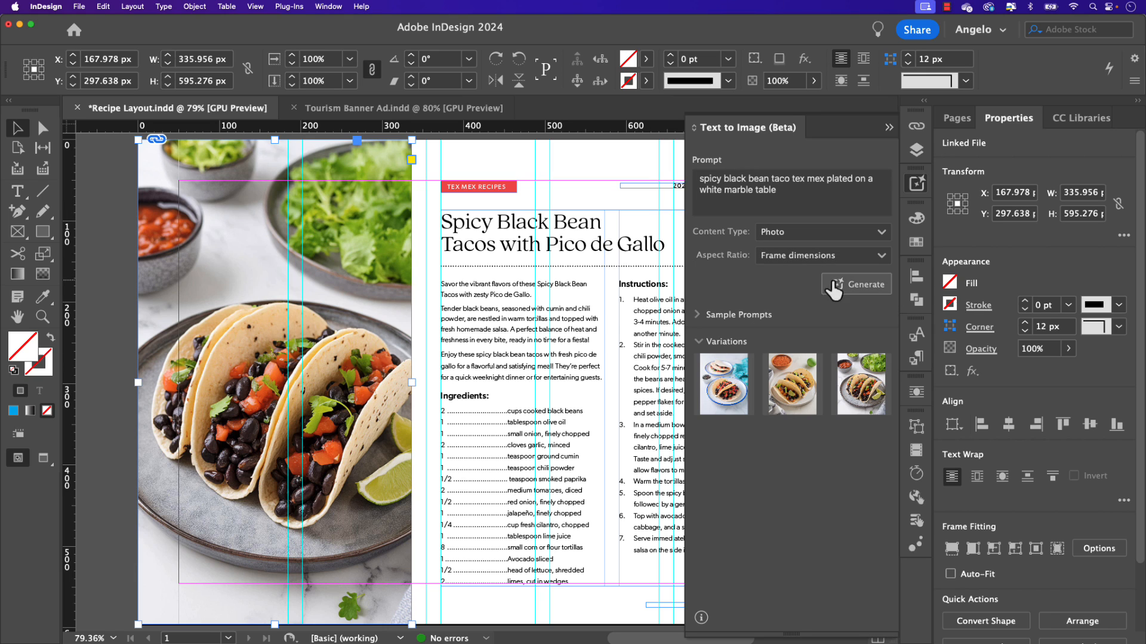
left_click(860, 284)
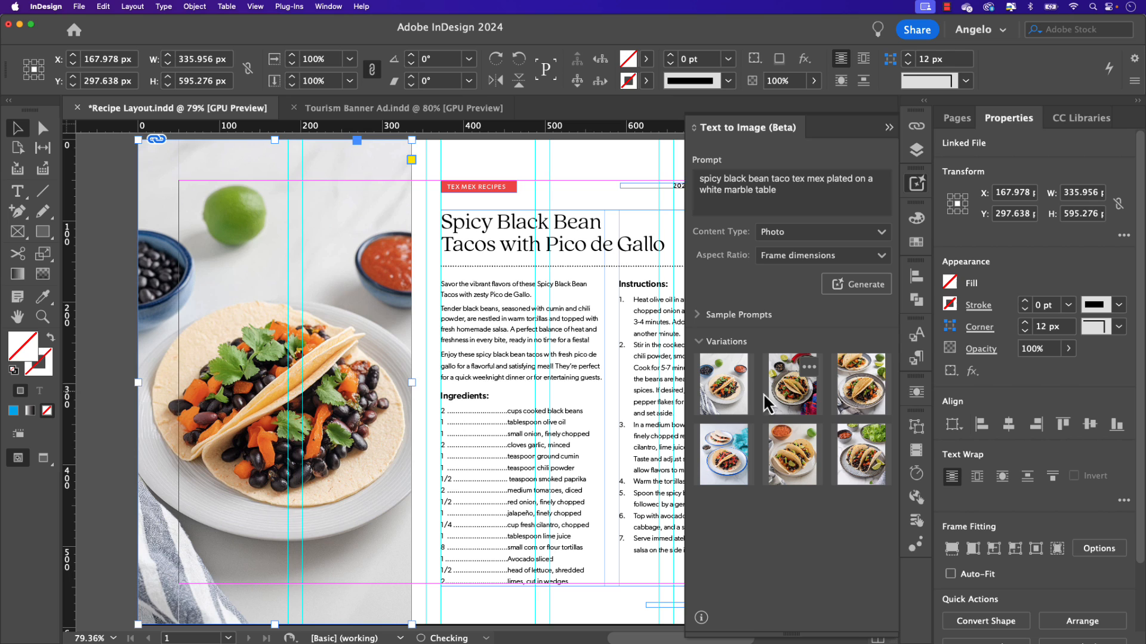
left_click(860, 384)
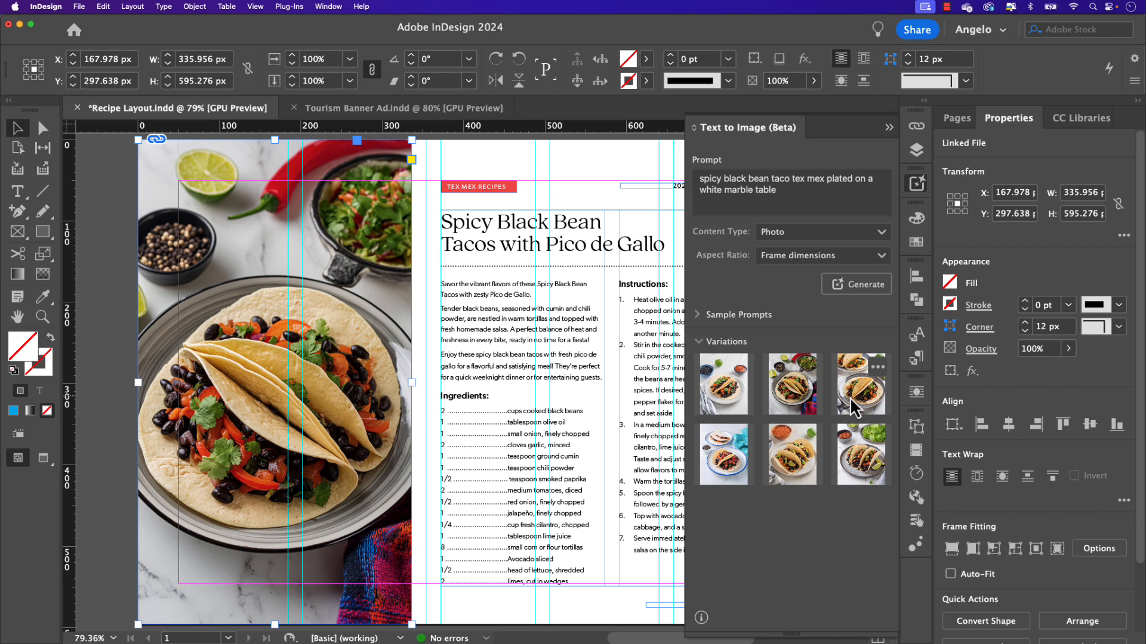
left_click(791, 384)
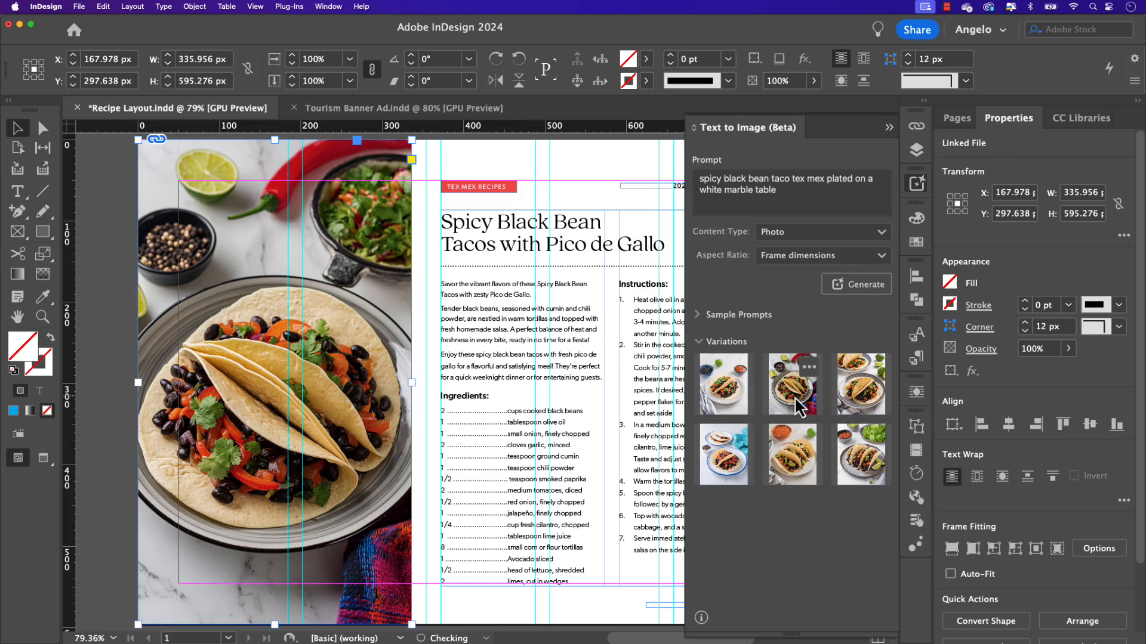
left_click(398, 108)
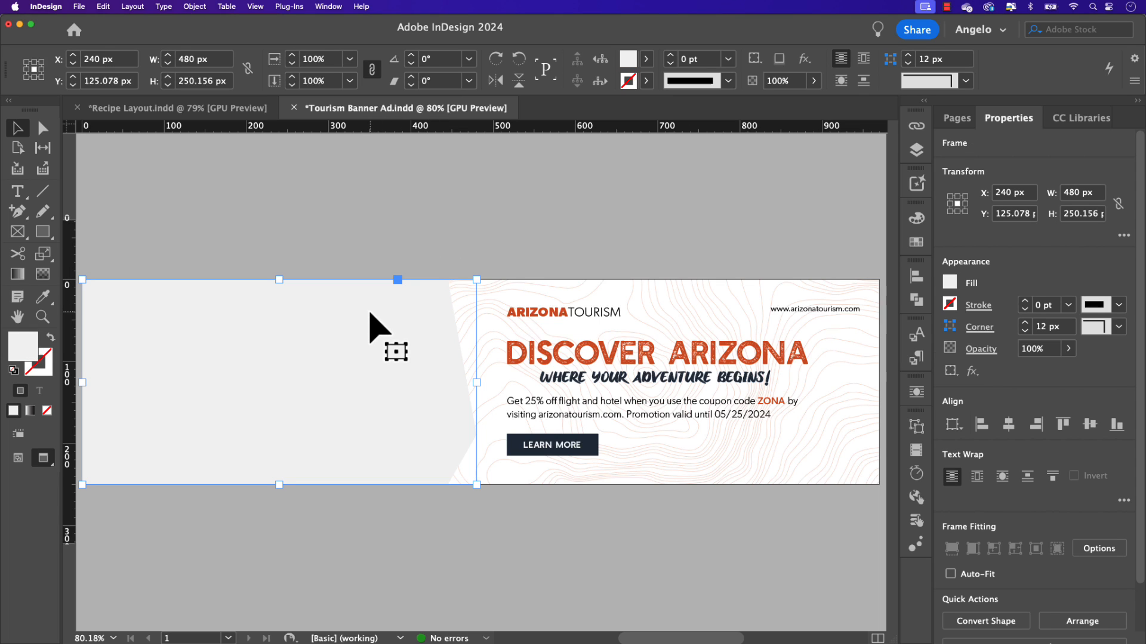
mouse_move(864, 211)
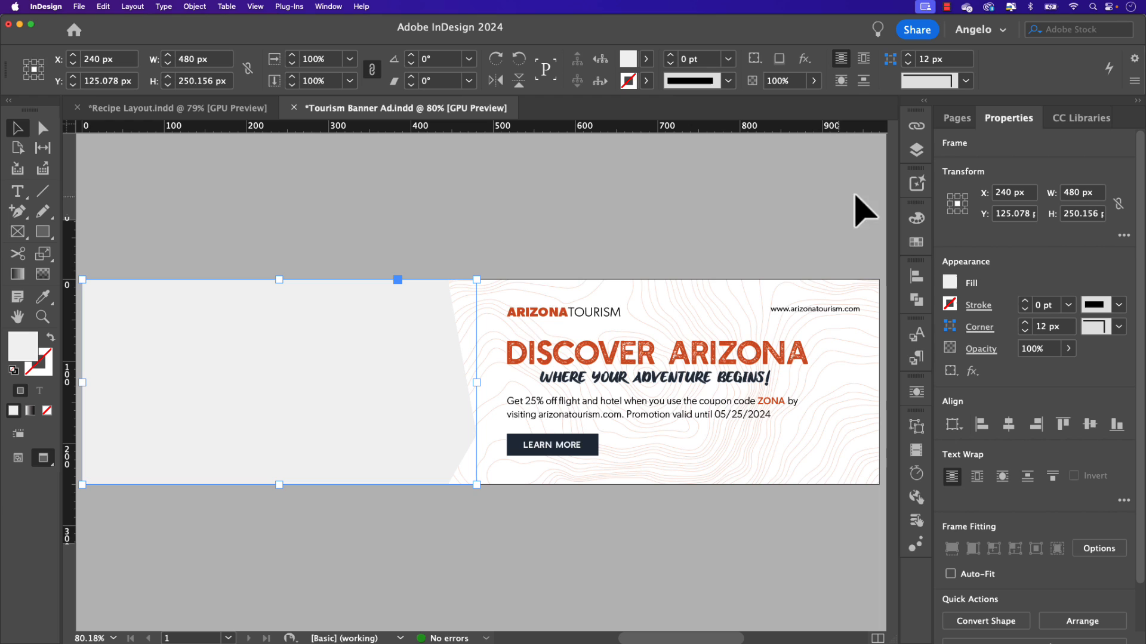
Step: Type 'Vintage camper driving down a winding road in a desert with cactuses, mountains and sunset'
left_click(915, 183)
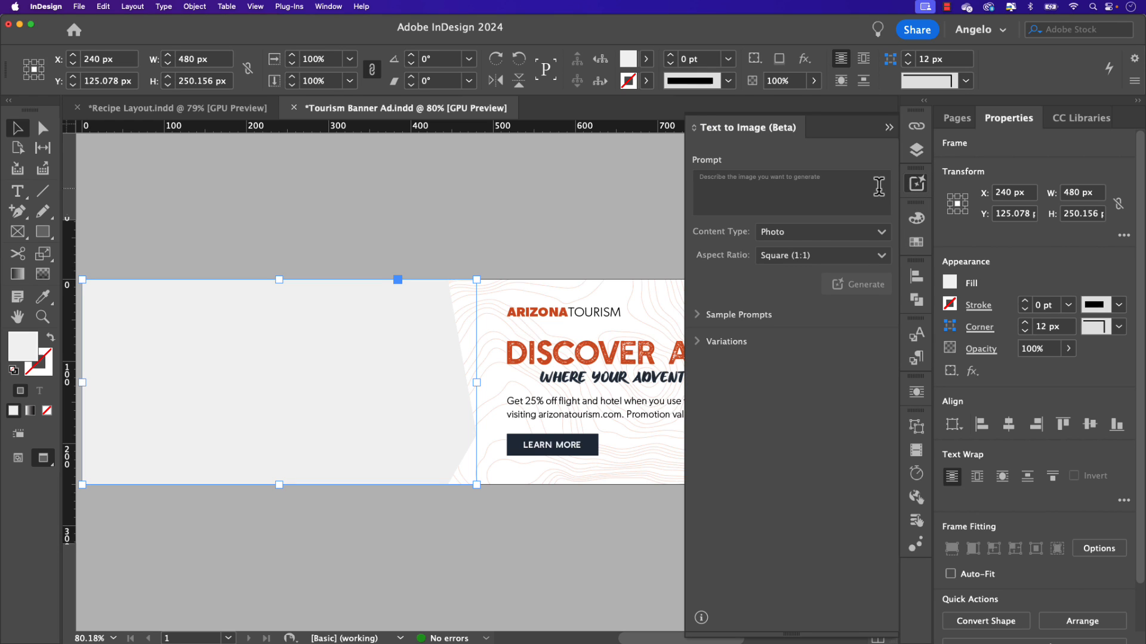
type("Vin")
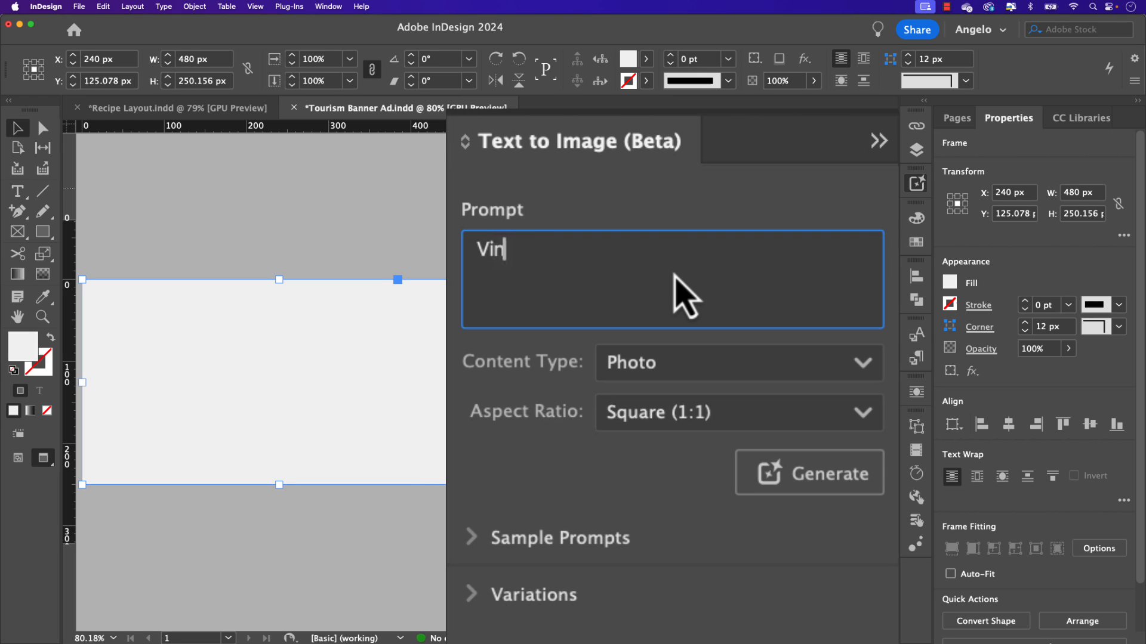
type("tage camper")
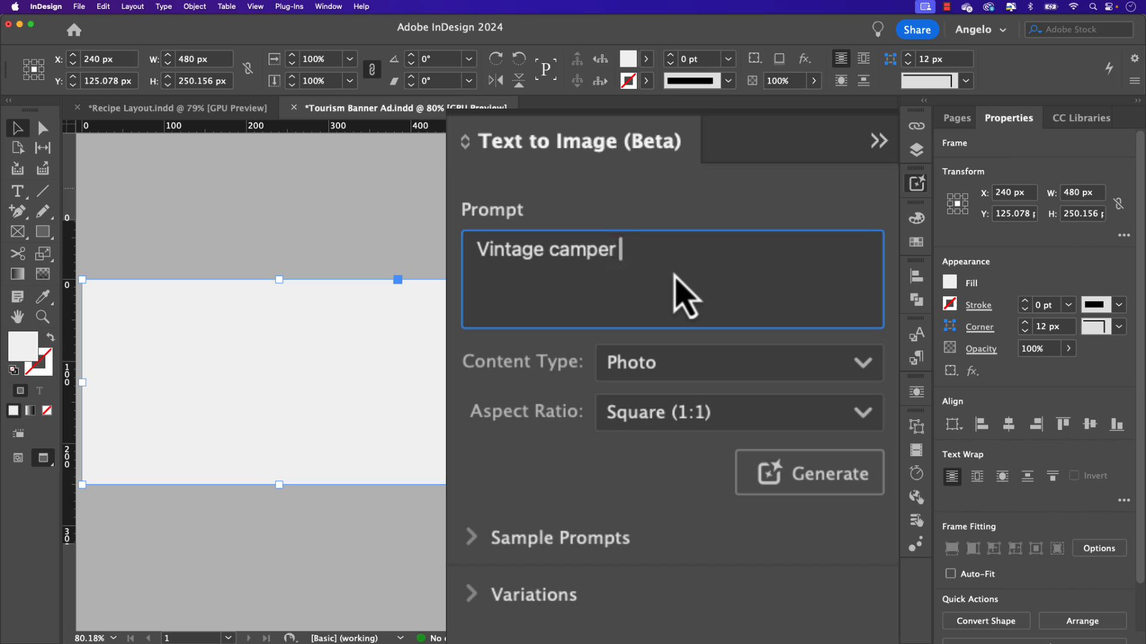
type("driving down")
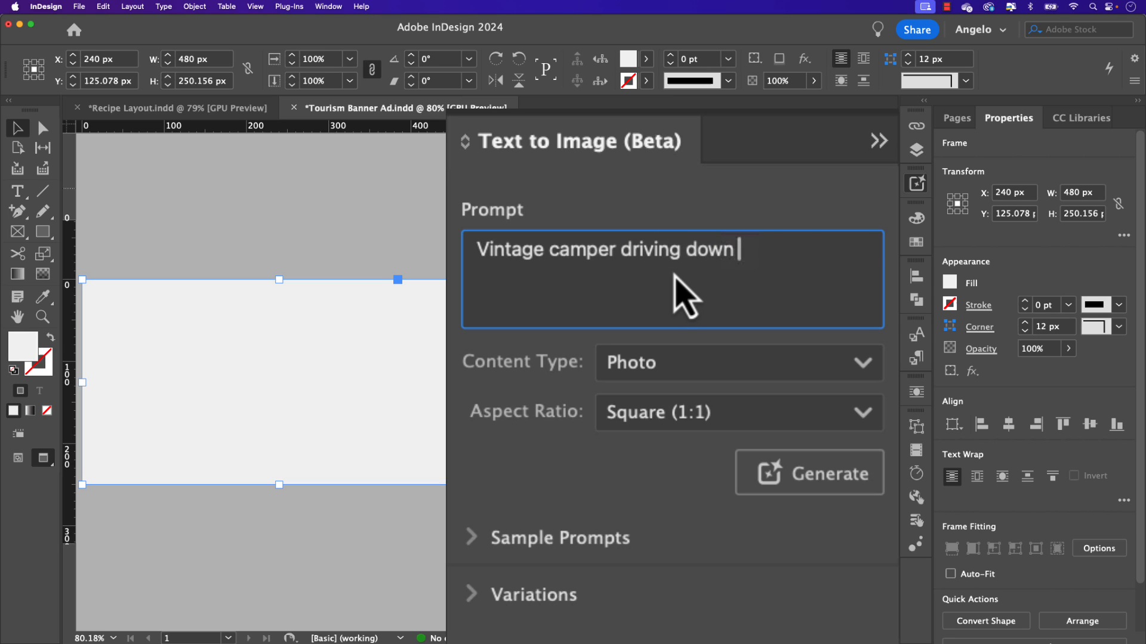
type("a winding road")
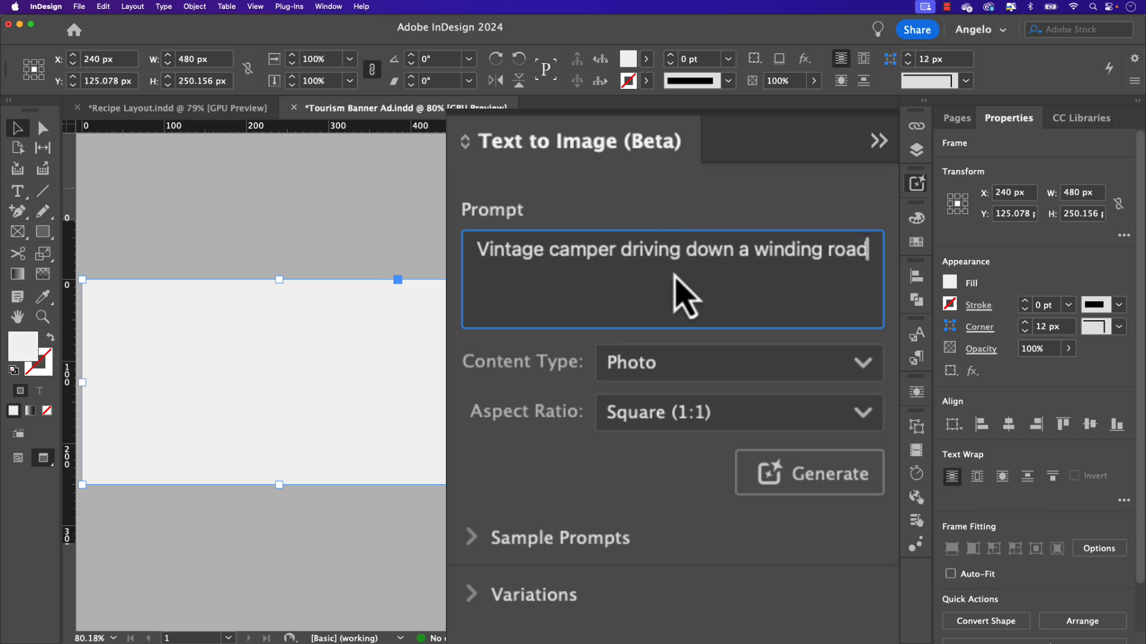
type("in a dese")
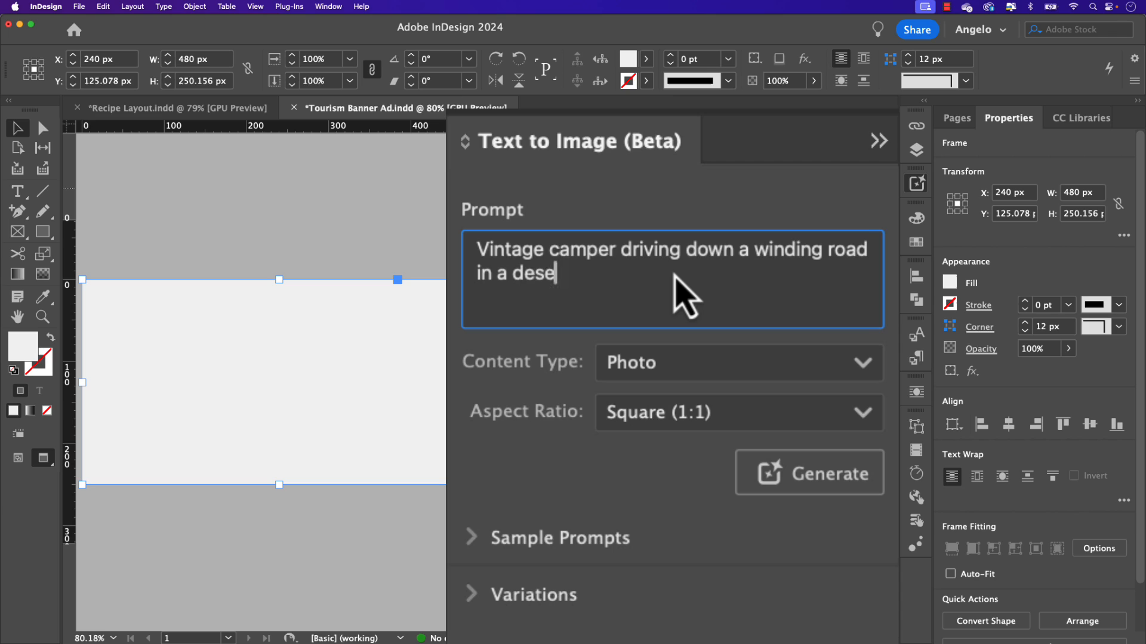
type("rt with ca")
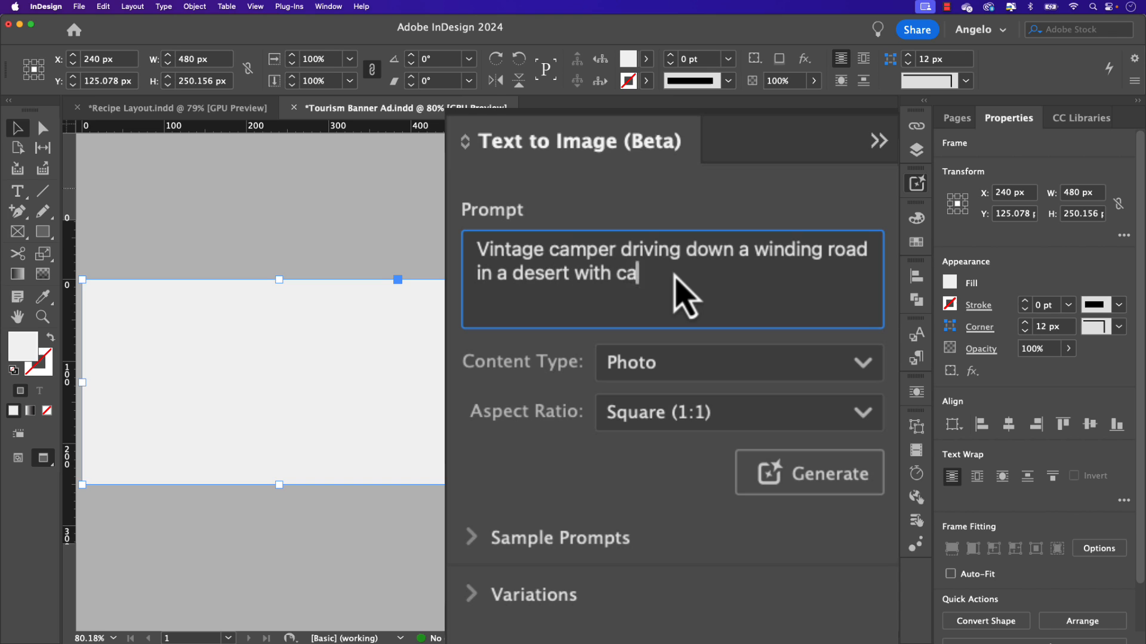
type("ctuses")
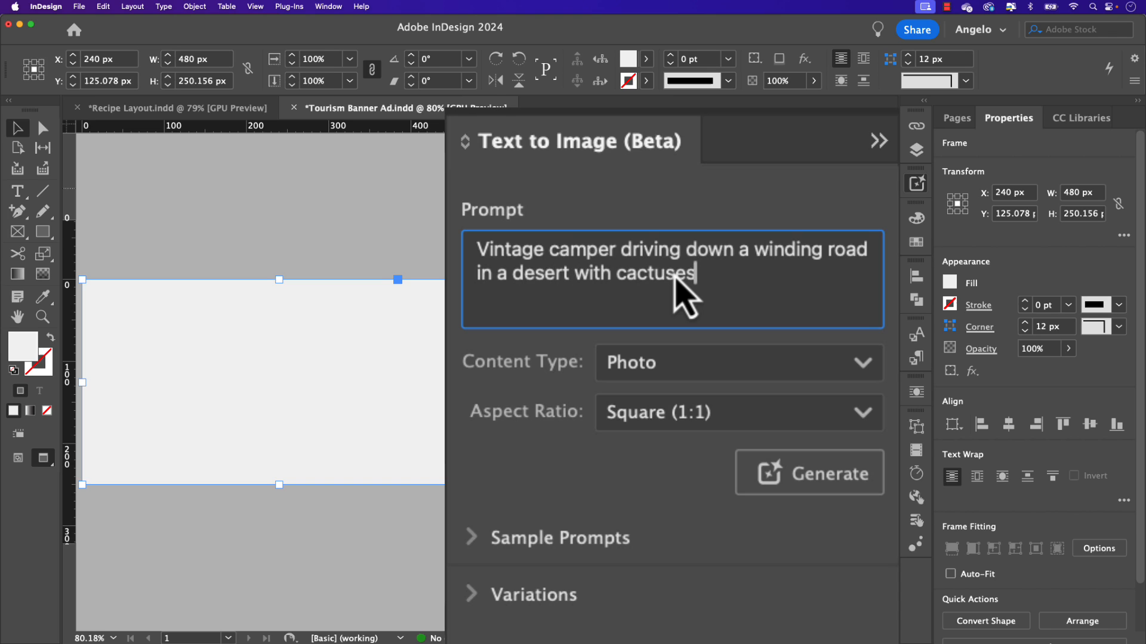
type(", mountains and a dramatic")
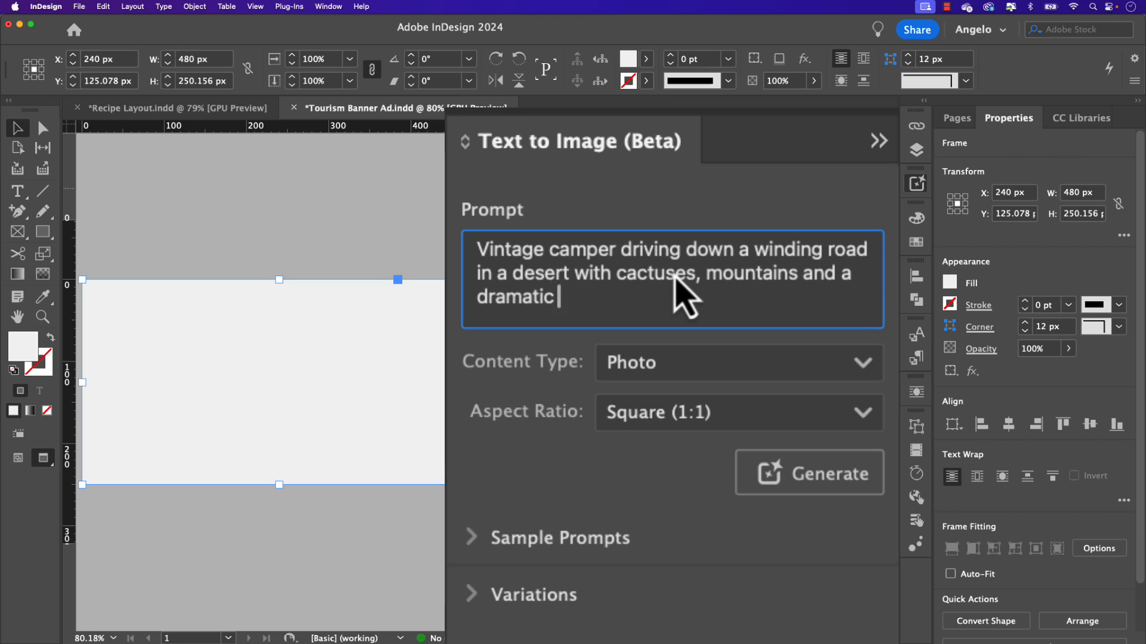
type("sunset")
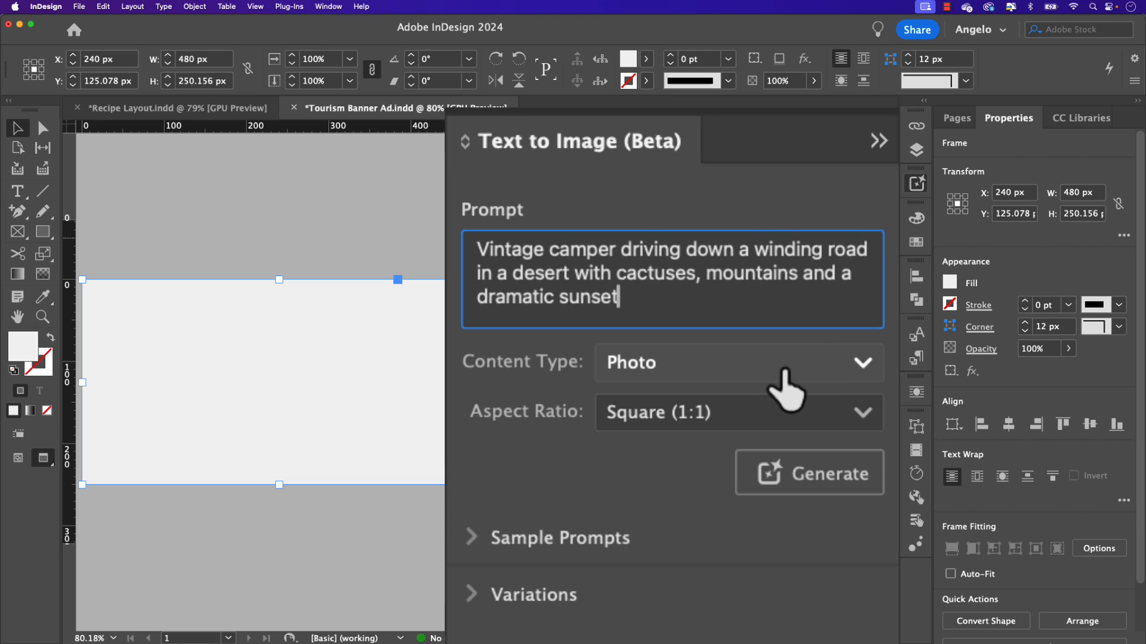
Step: Set Content Type to Art and Aspect Ratio to Frame dimensions, then generate
left_click(738, 364)
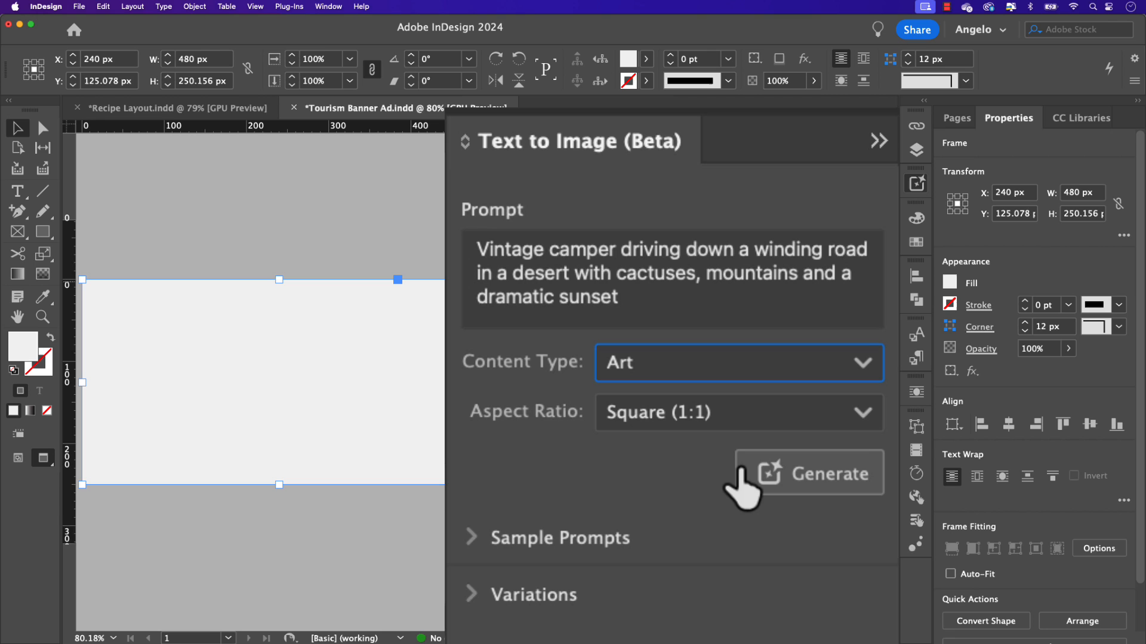
mouse_move(717, 444)
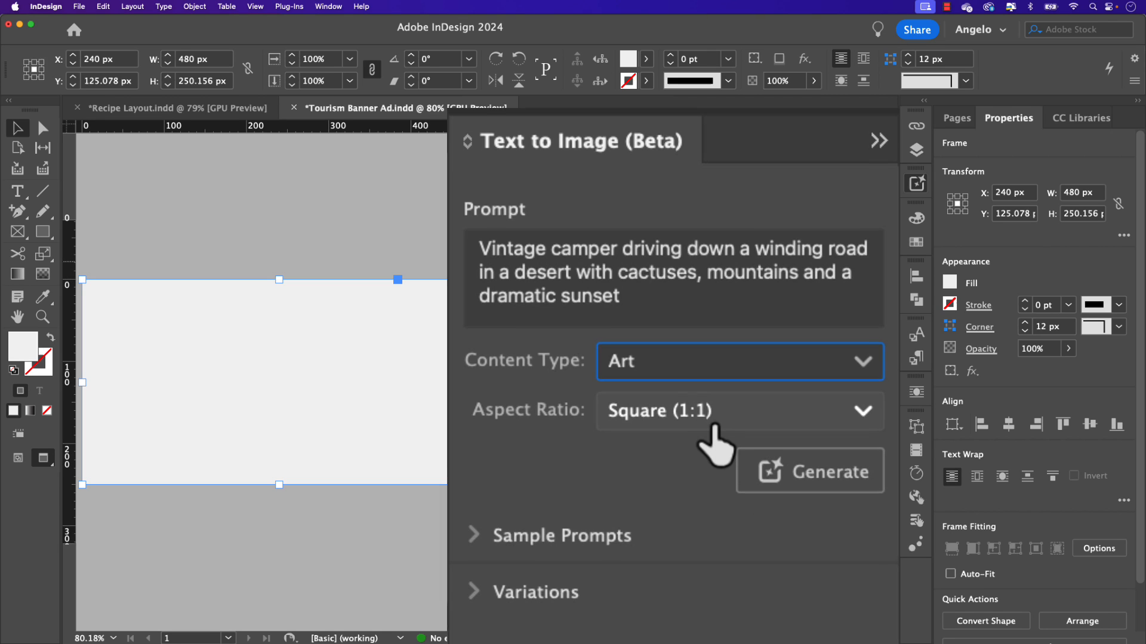
left_click(739, 410)
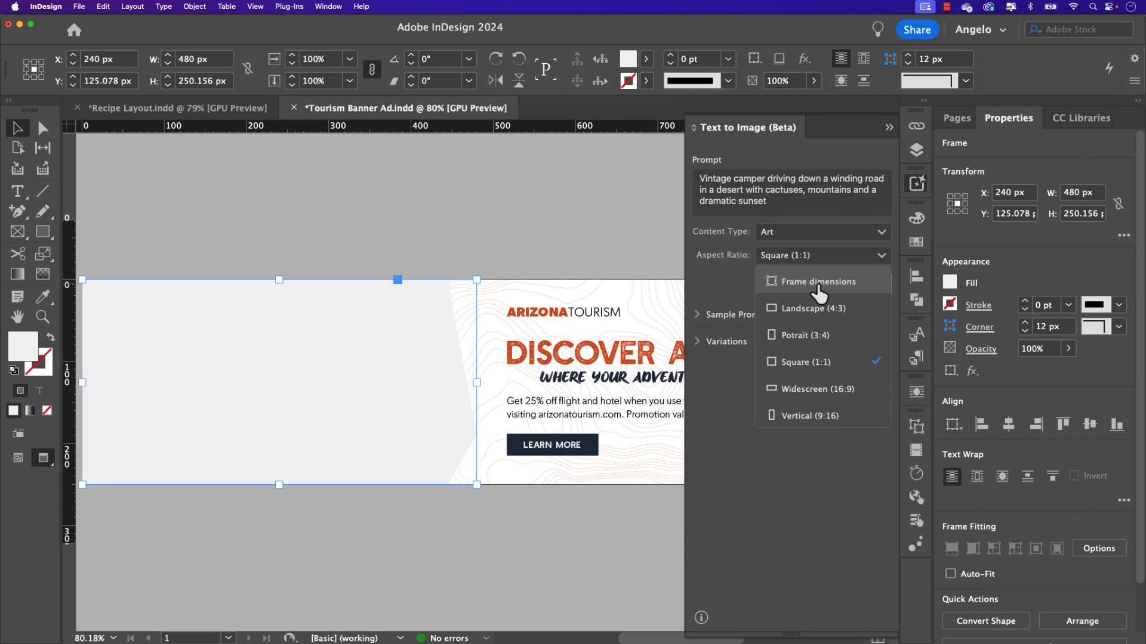
left_click(817, 281)
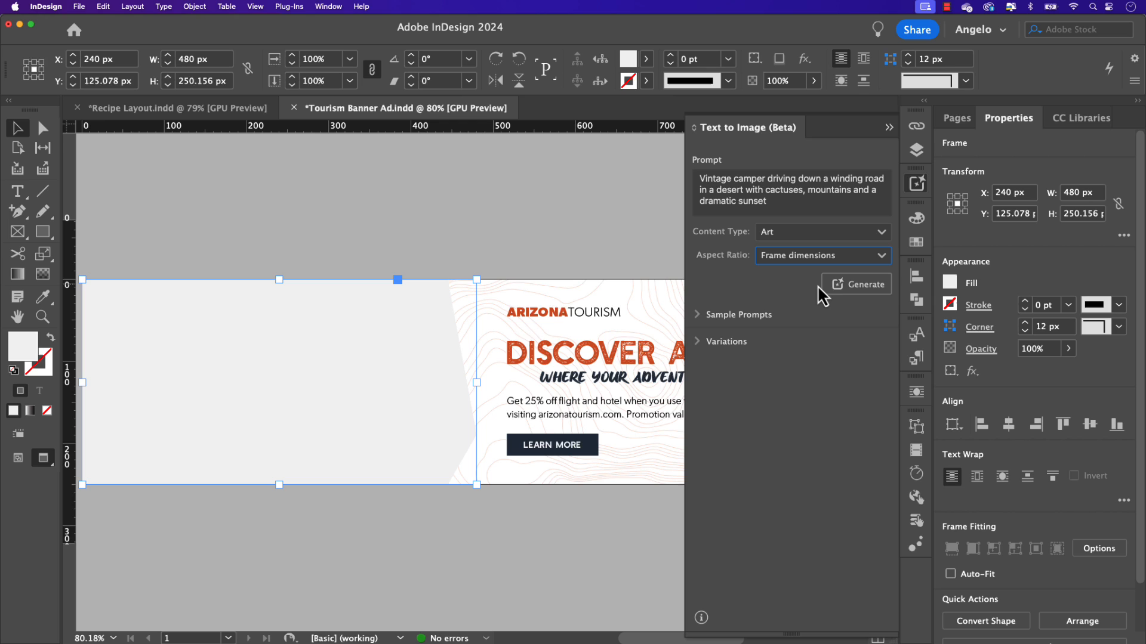
left_click(862, 284)
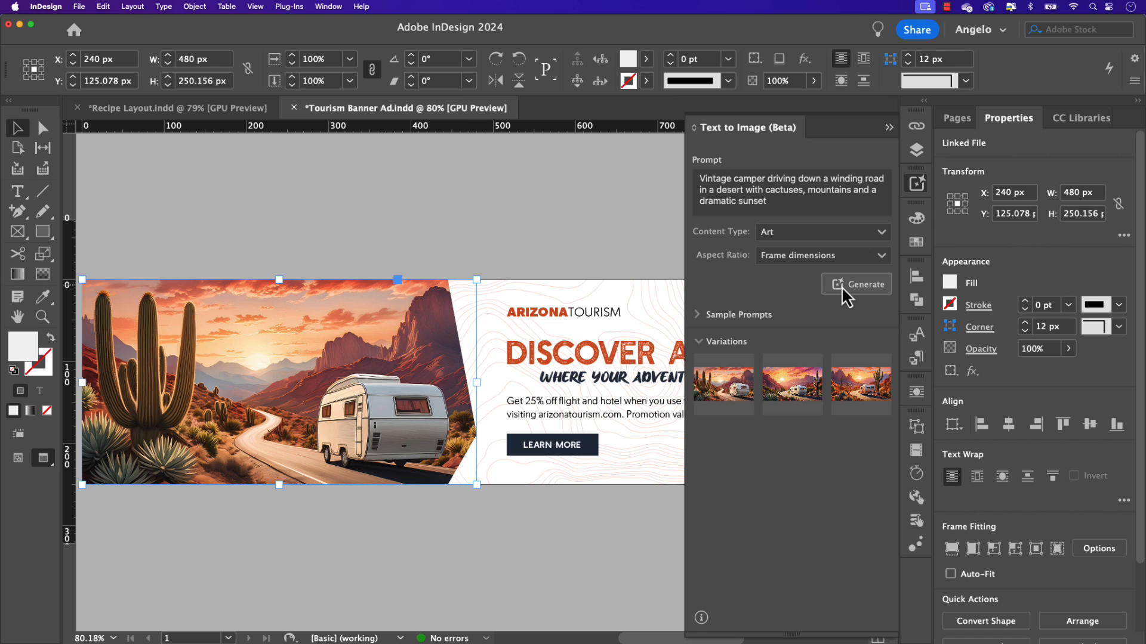
mouse_move(804, 395)
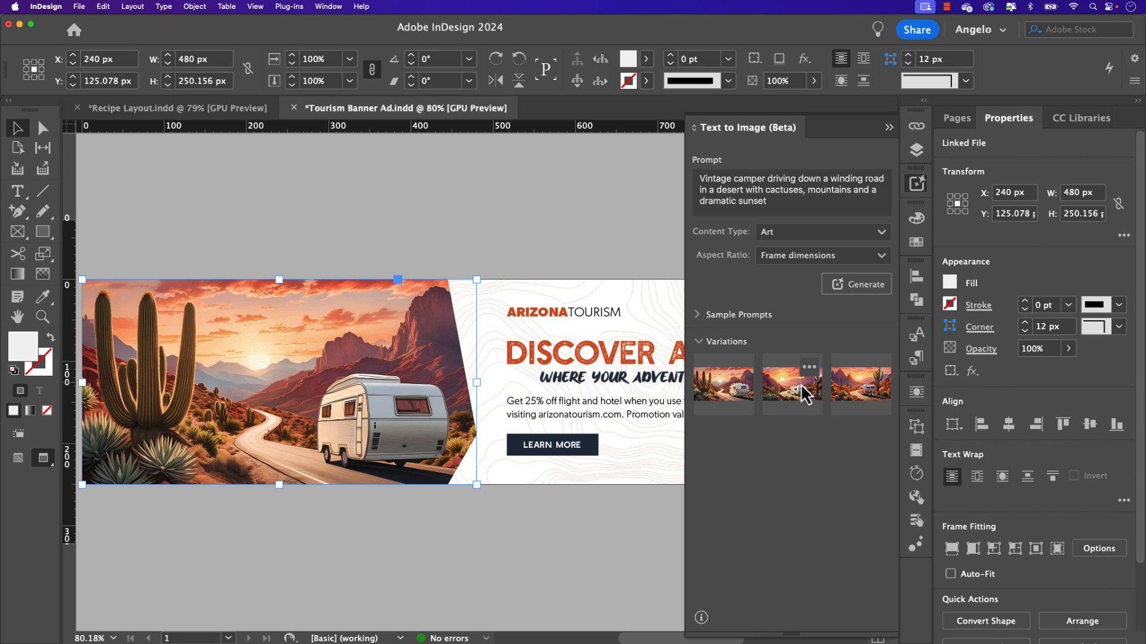
Step: Place the second camper variation, with sun left and cactus right, in the frame
left_click(860, 384)
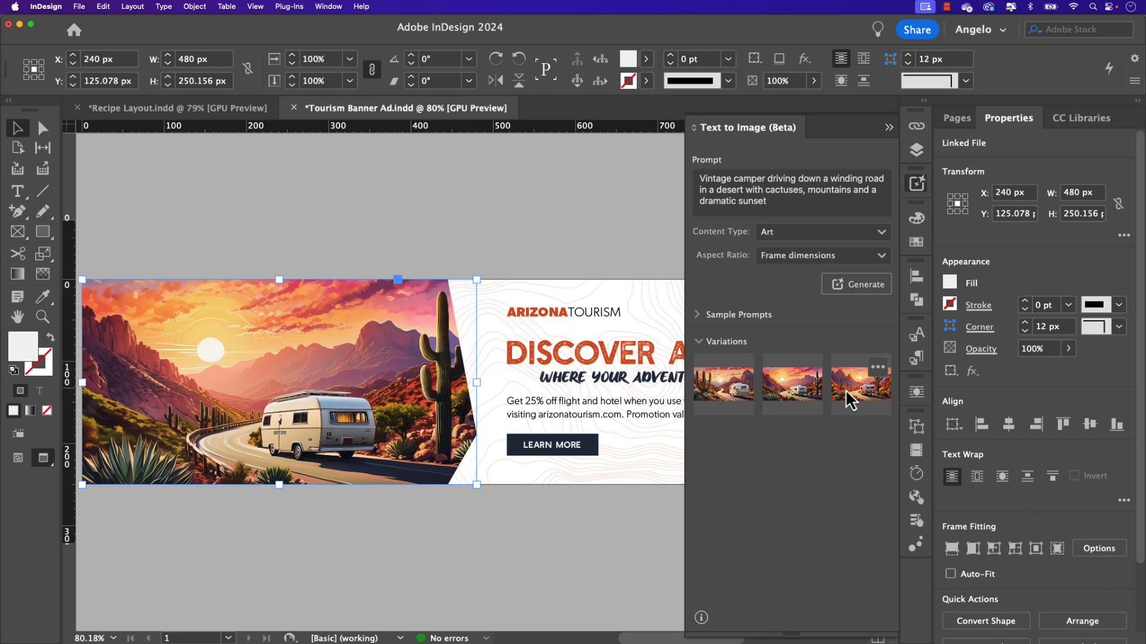
mouse_move(791, 384)
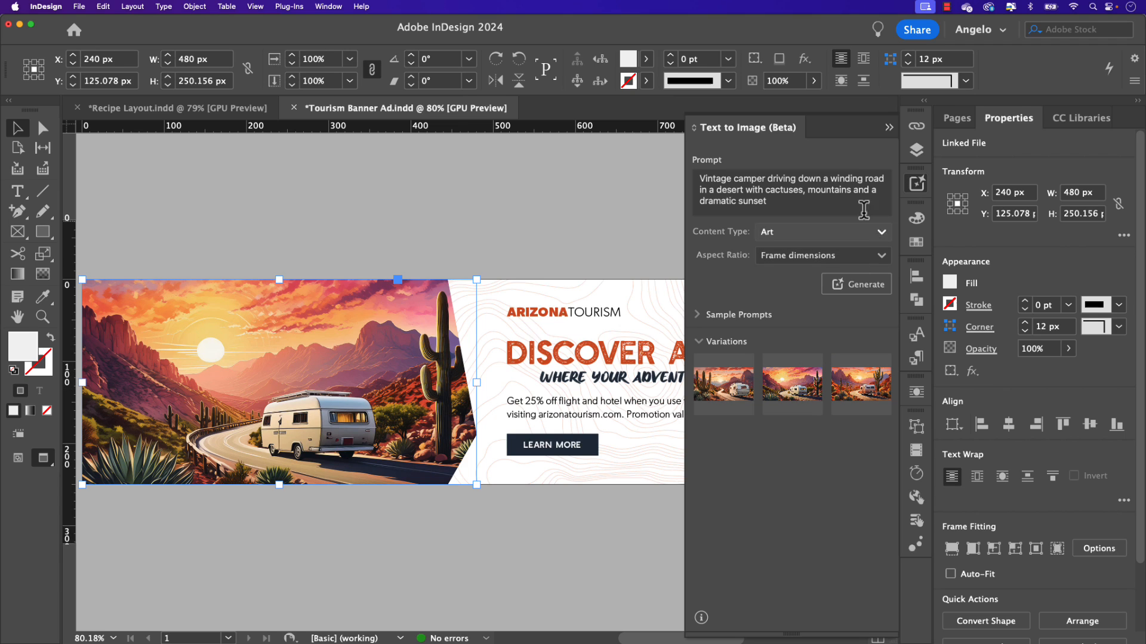
mouse_move(887, 144)
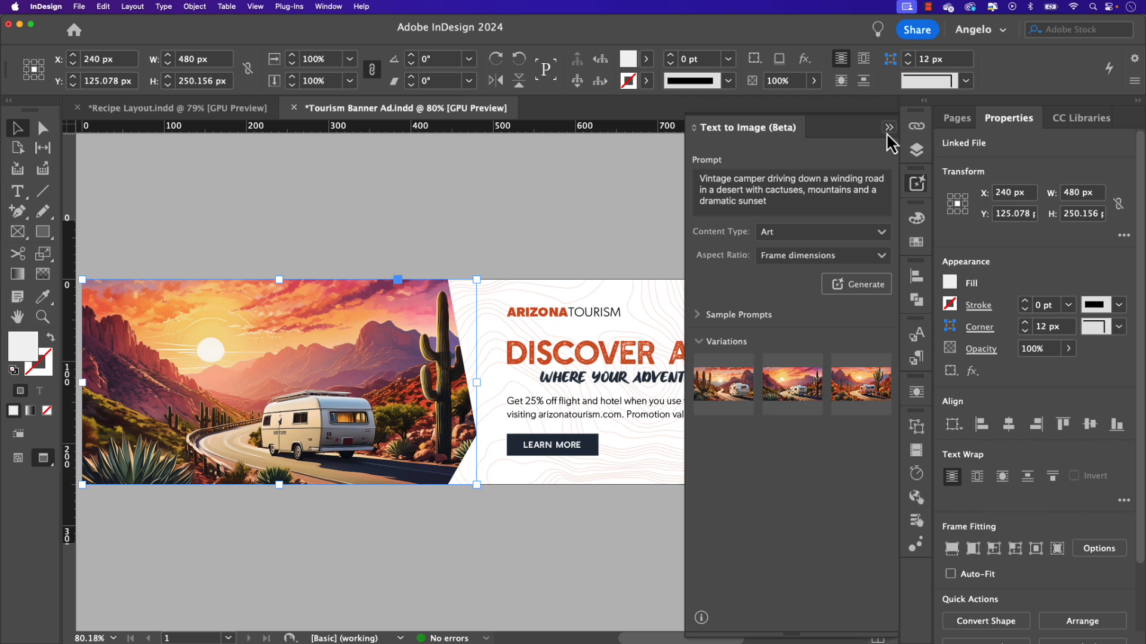
Step: Collapse Text to Image, enable the Contextual Task Bar, and step between variations 1/3 and 2/3
left_click(890, 127)
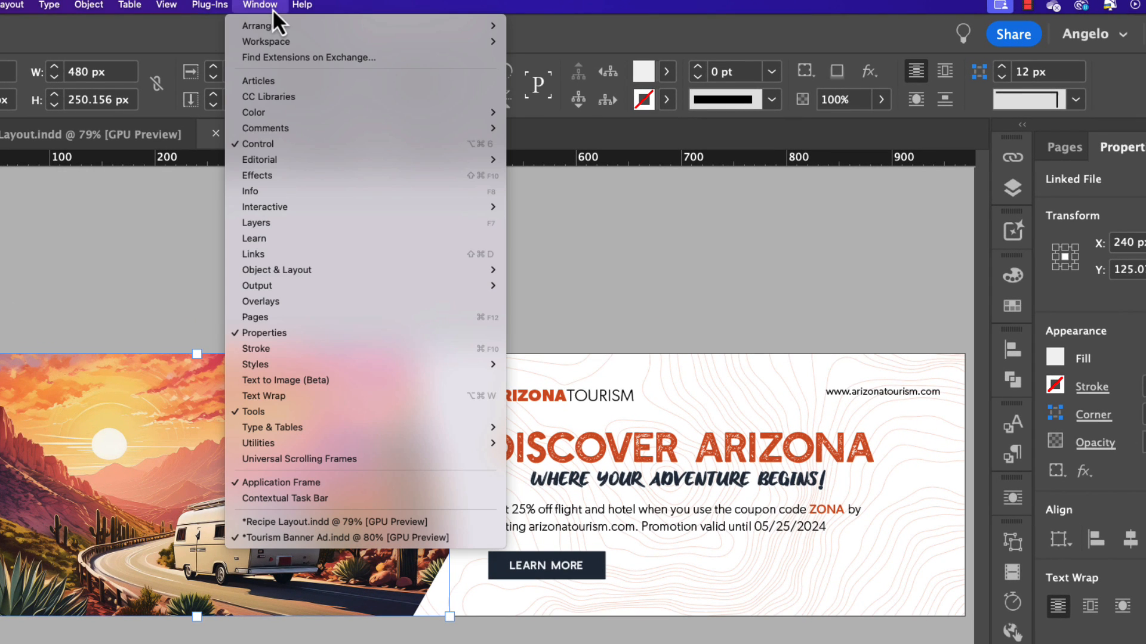
mouse_move(284, 498)
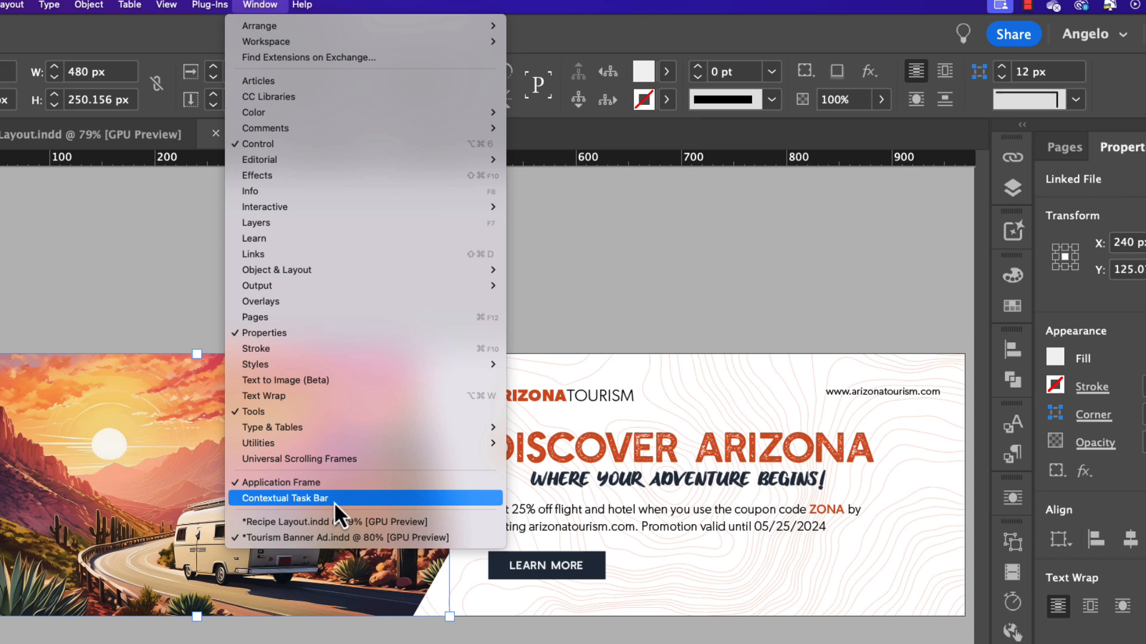
left_click(283, 499)
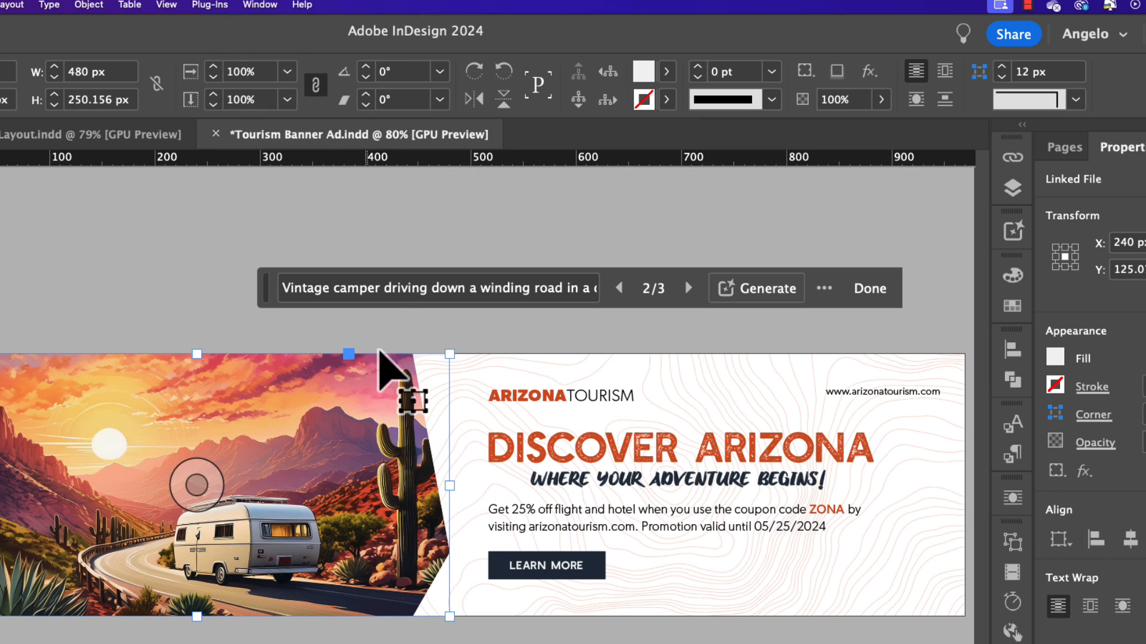
mouse_move(909, 264)
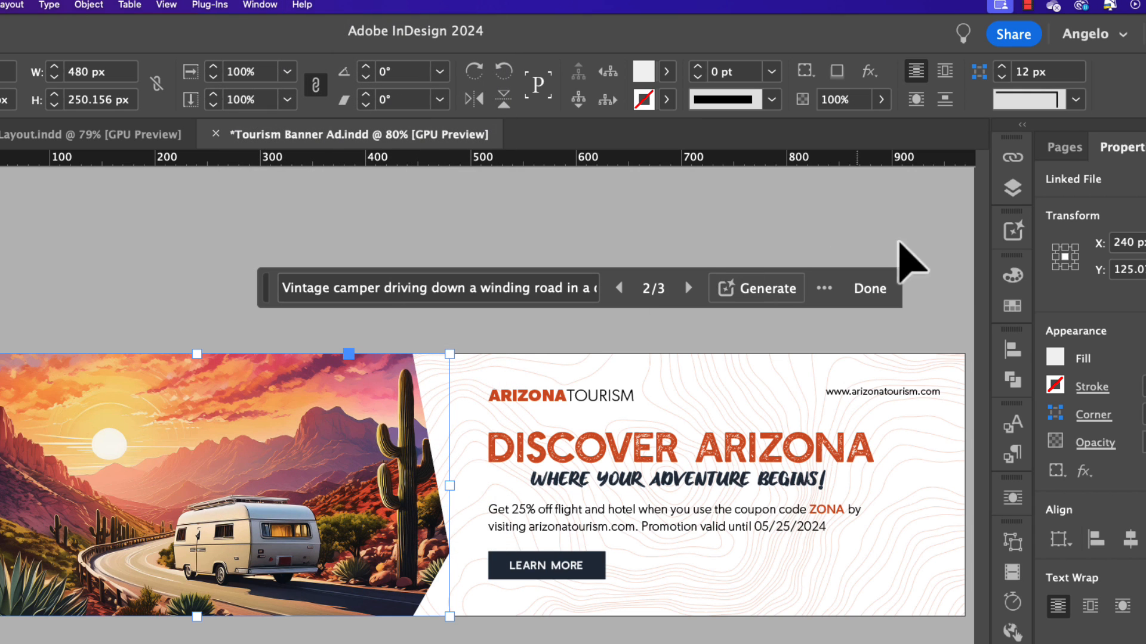
mouse_move(630, 256)
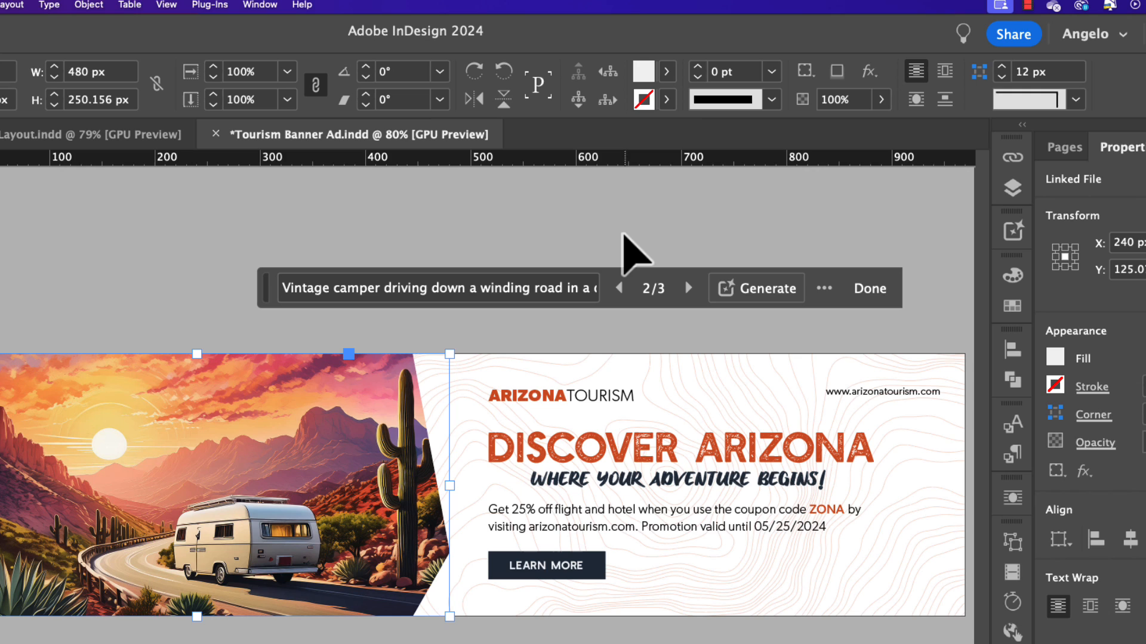
mouse_move(398, 303)
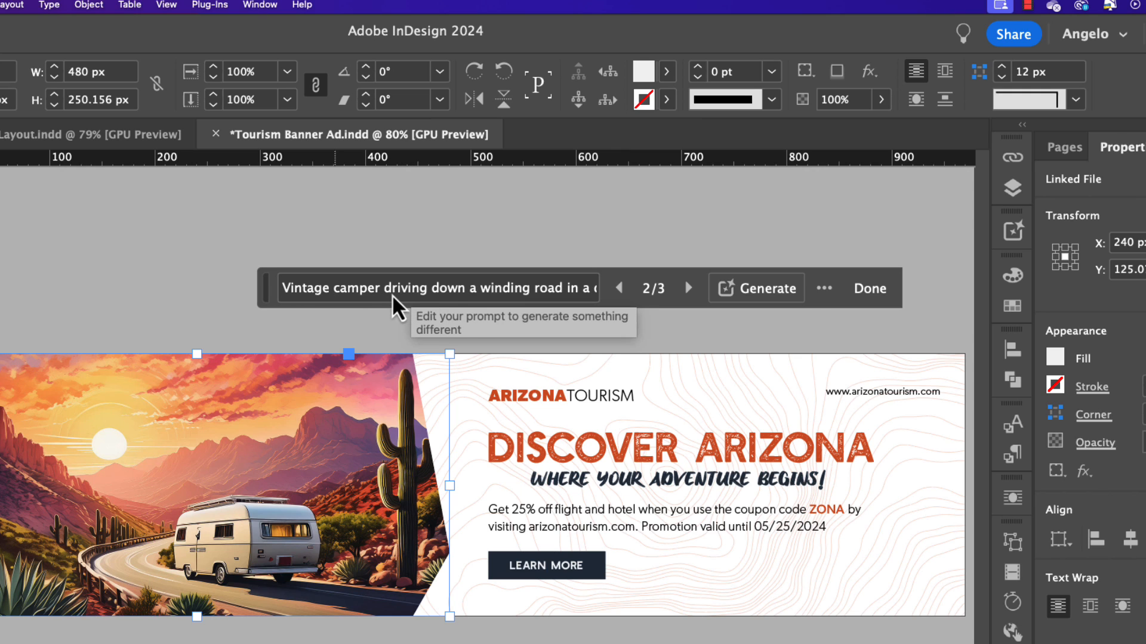
left_click(687, 287)
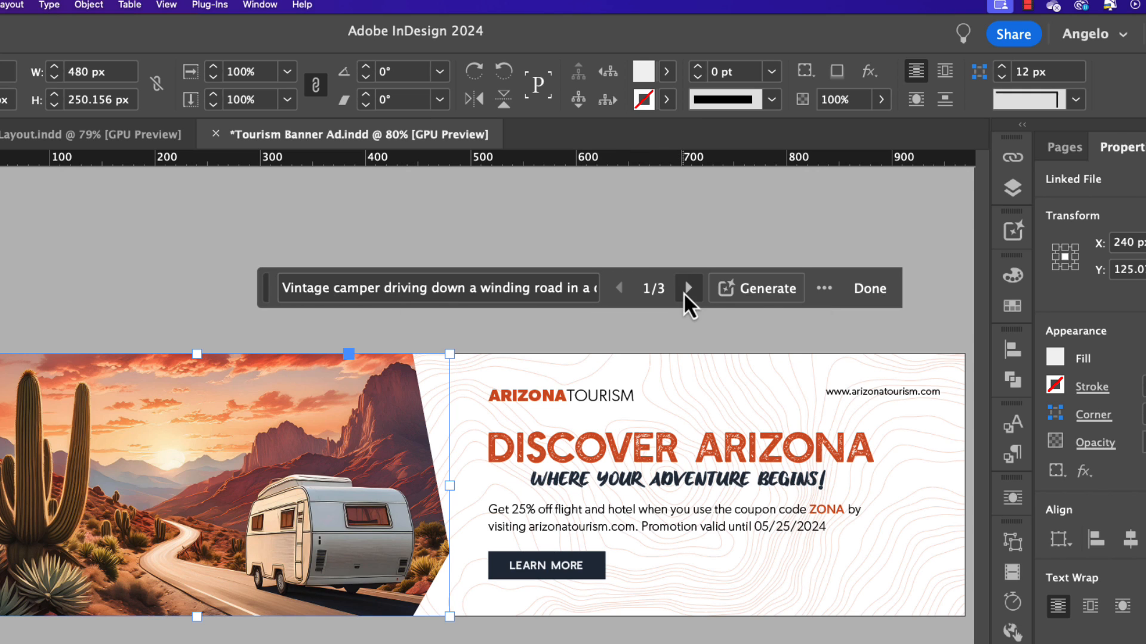
left_click(687, 288)
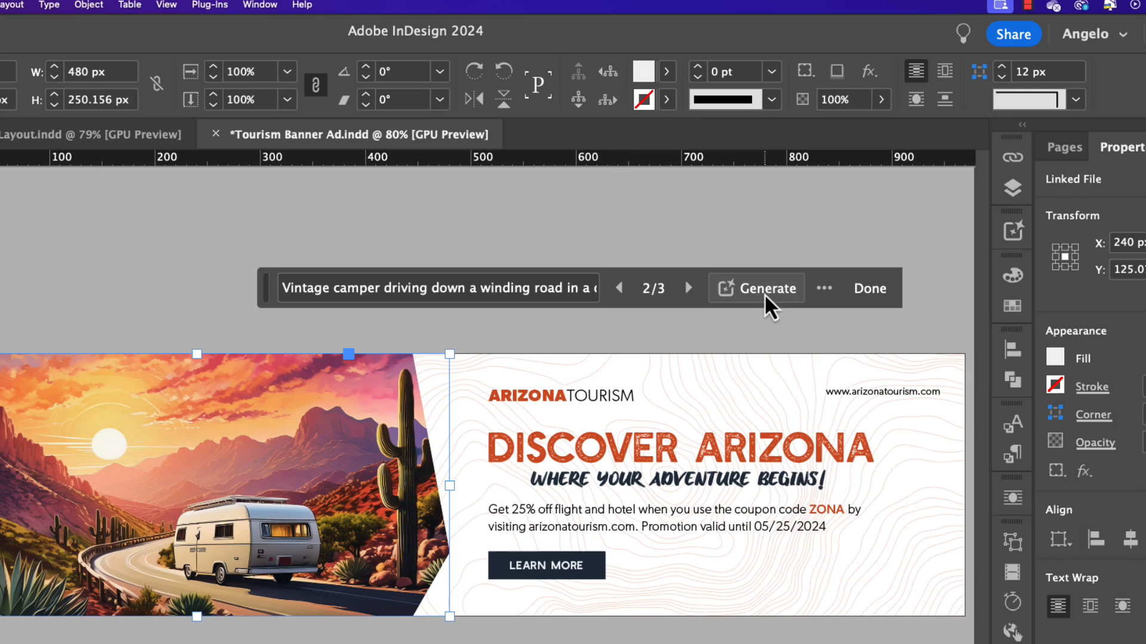